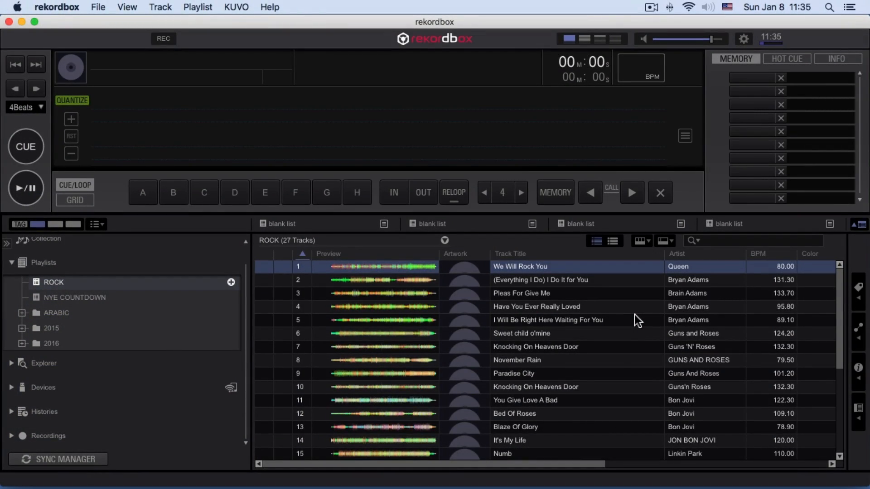
Step: Check and dismiss the version info, then scroll the 8,564-track Collection
click(57, 7)
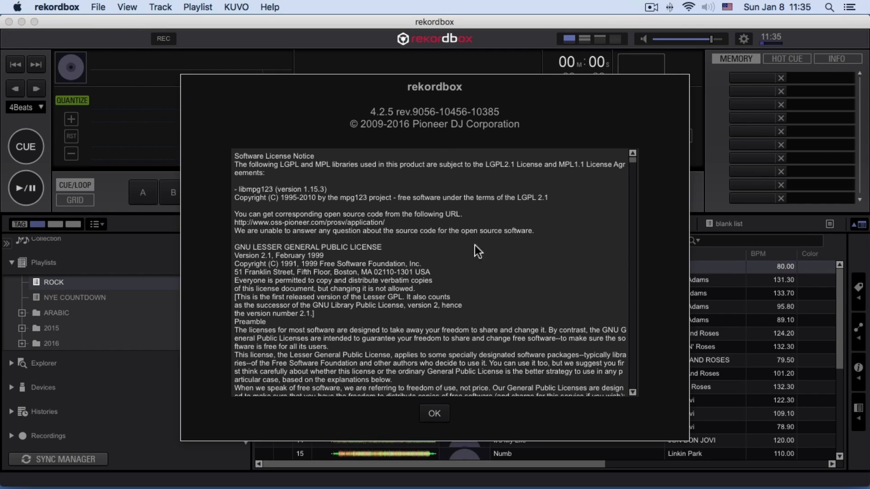
mouse_move(435, 413)
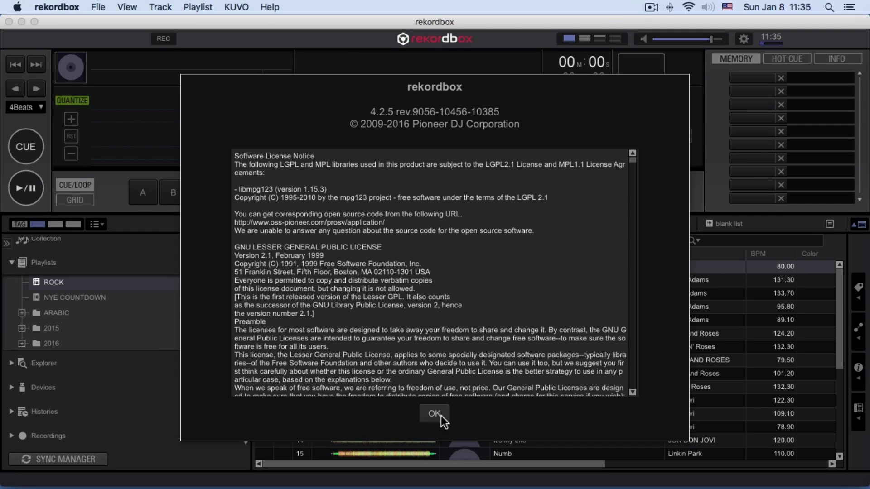
click(434, 414)
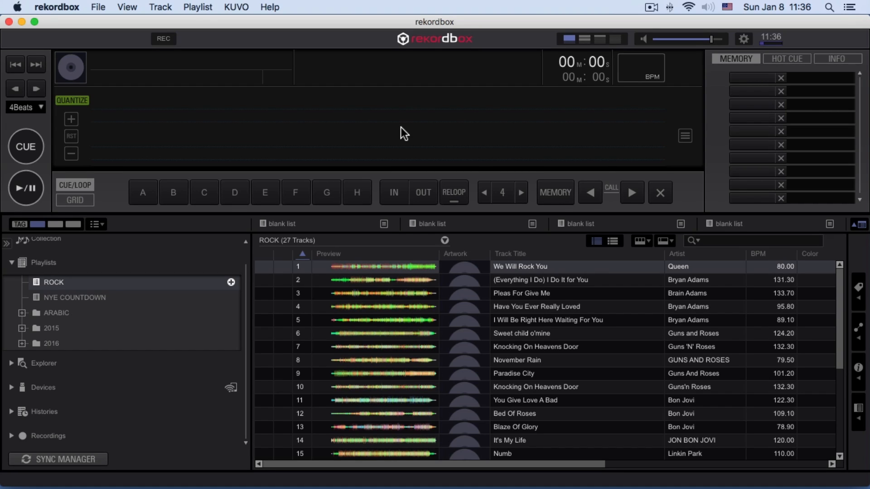
mouse_move(474, 235)
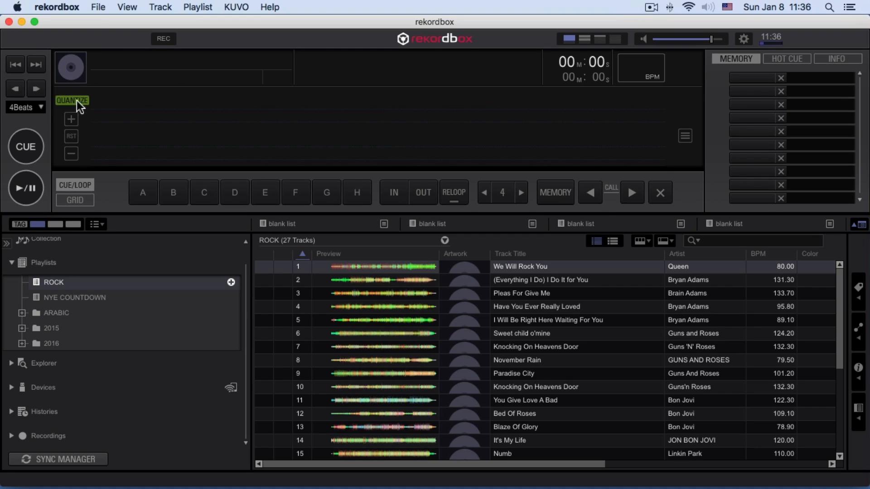
mouse_move(224, 89)
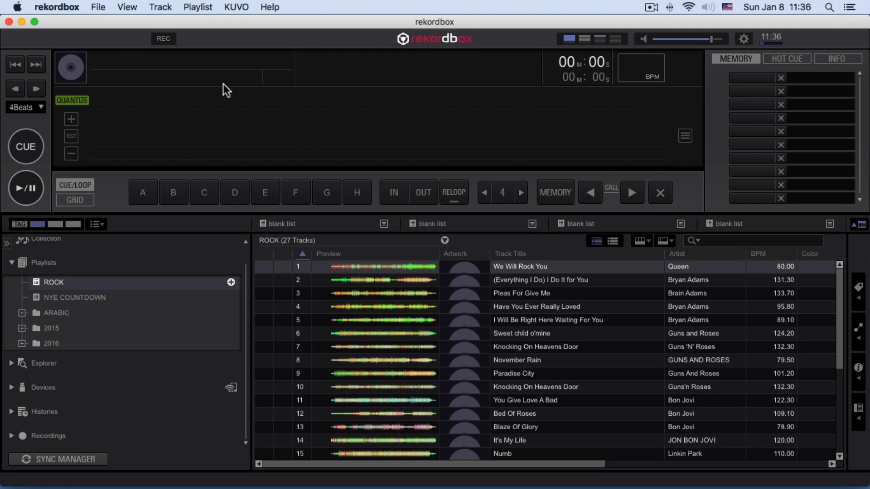
mouse_move(544, 261)
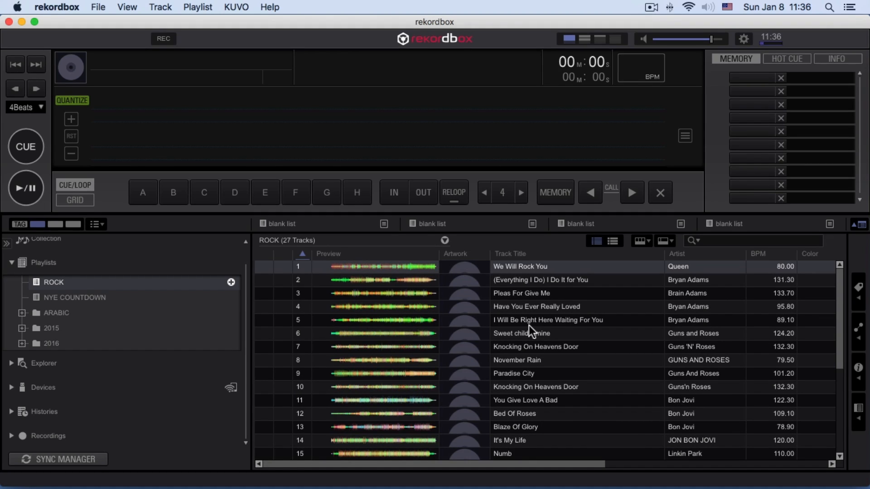
mouse_move(417, 158)
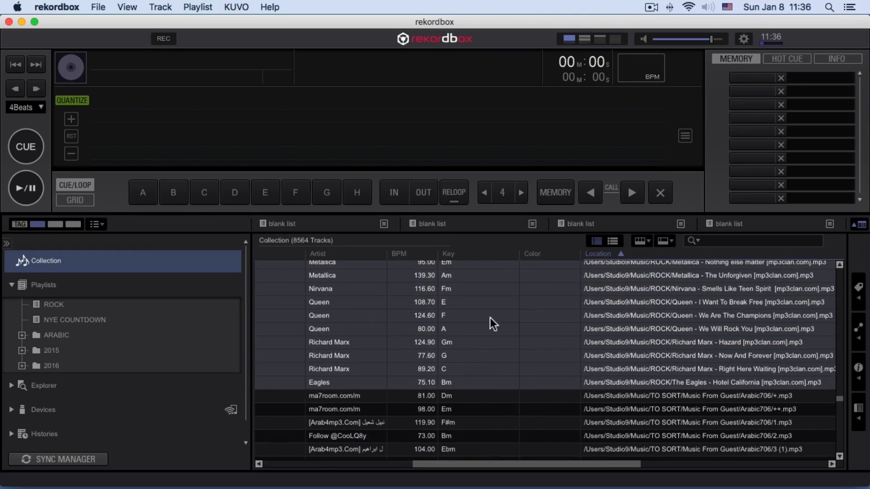
scroll(down, 3)
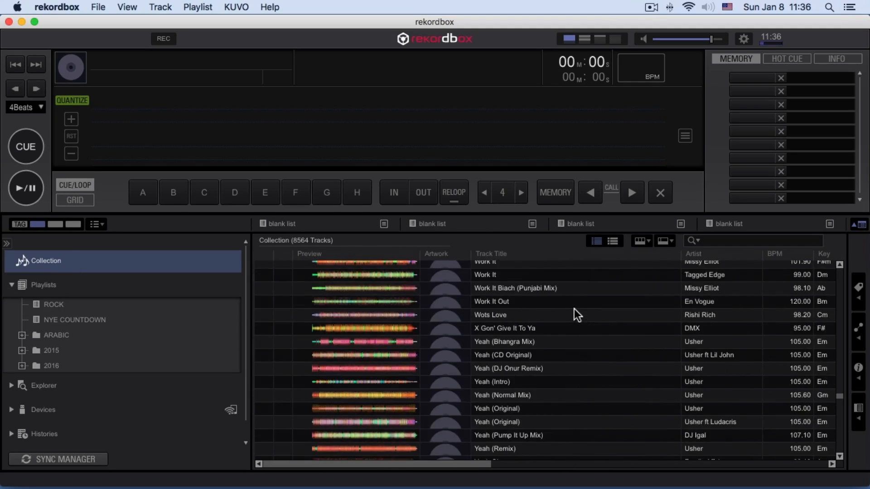
scroll(down, 3)
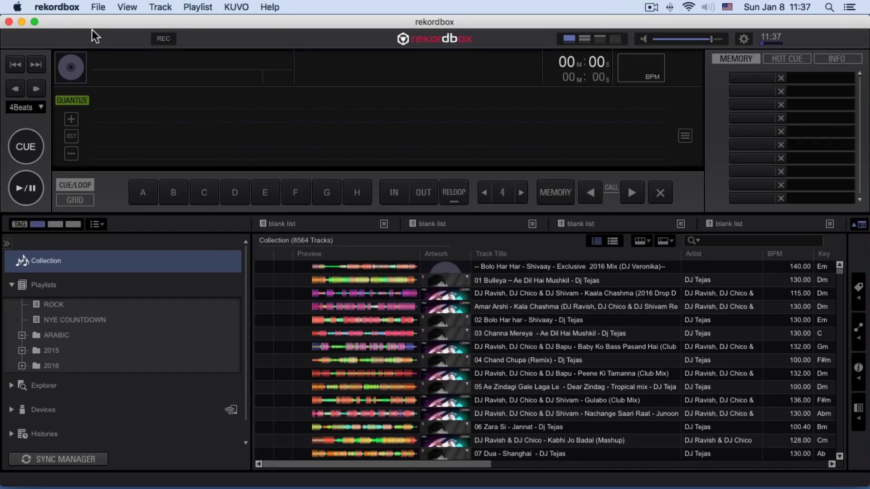
mouse_move(101, 26)
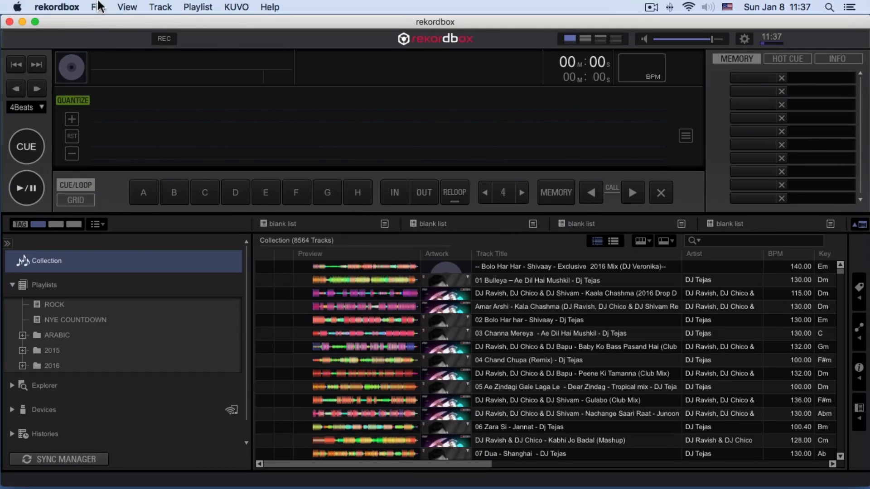
Step: Import the Music/Drop folder, growing the Collection to 8,588 tracks
click(98, 6)
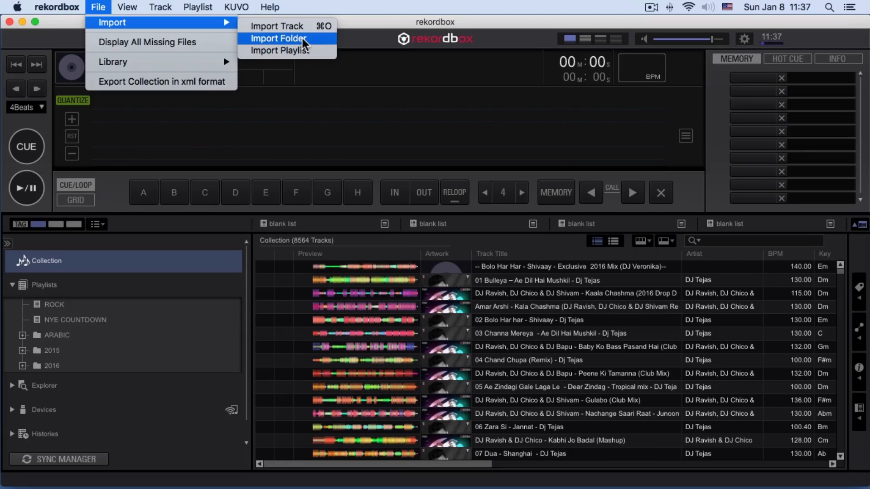
click(278, 38)
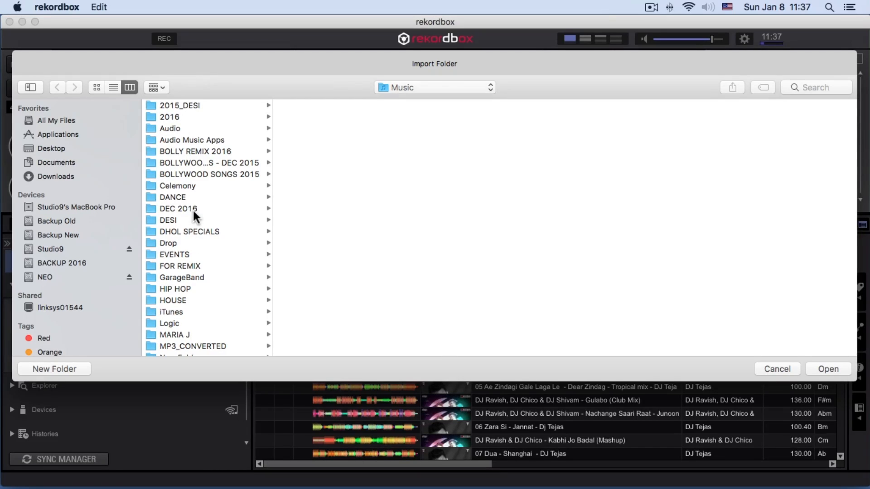
scroll(down, 3)
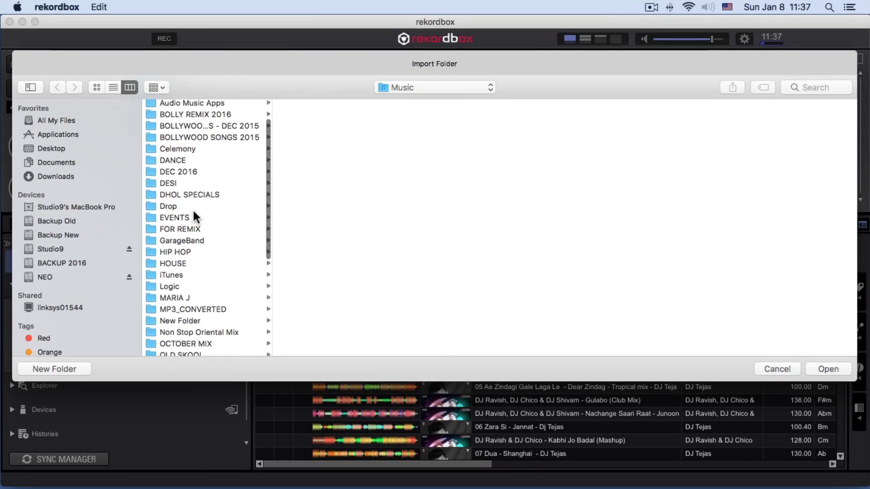
scroll(down, 3)
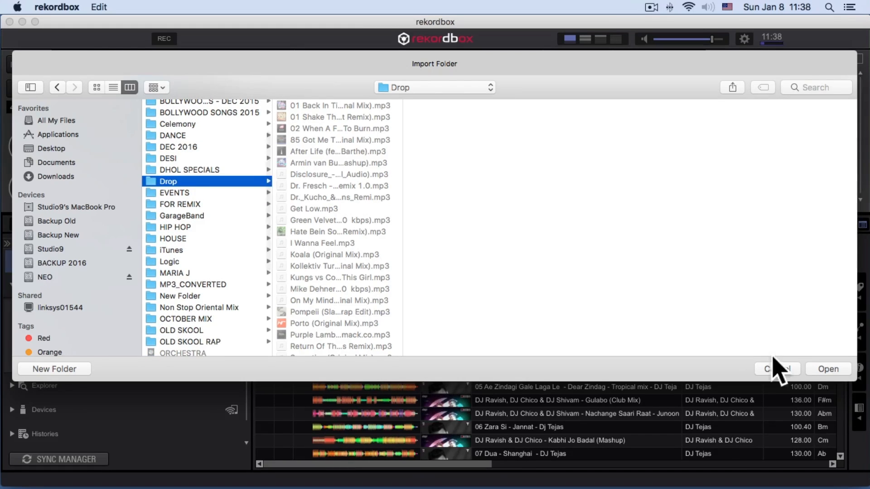
mouse_move(422, 258)
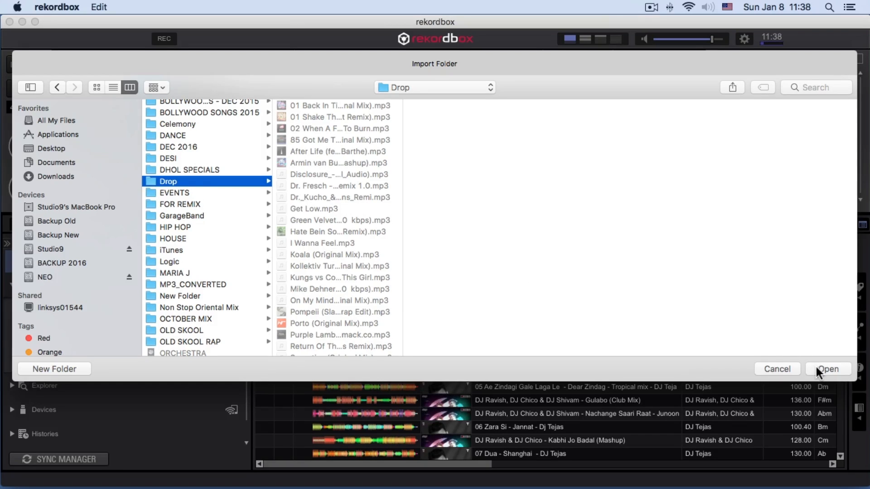
click(826, 369)
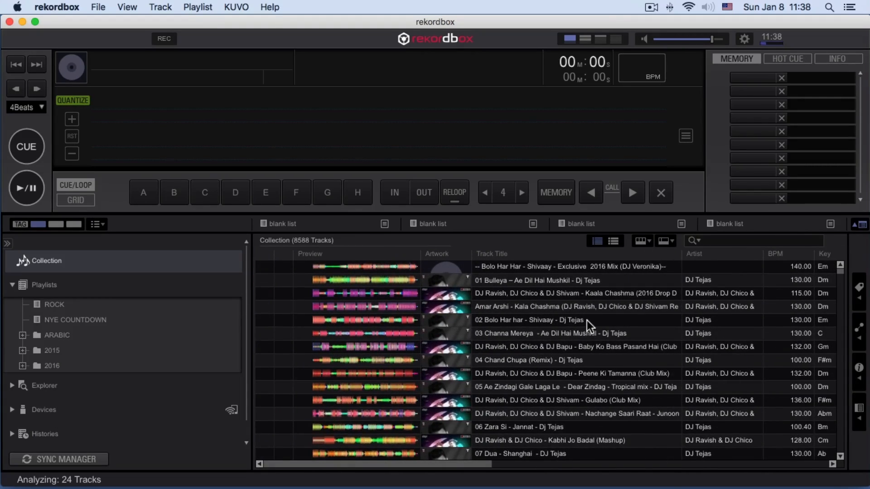
mouse_move(403, 284)
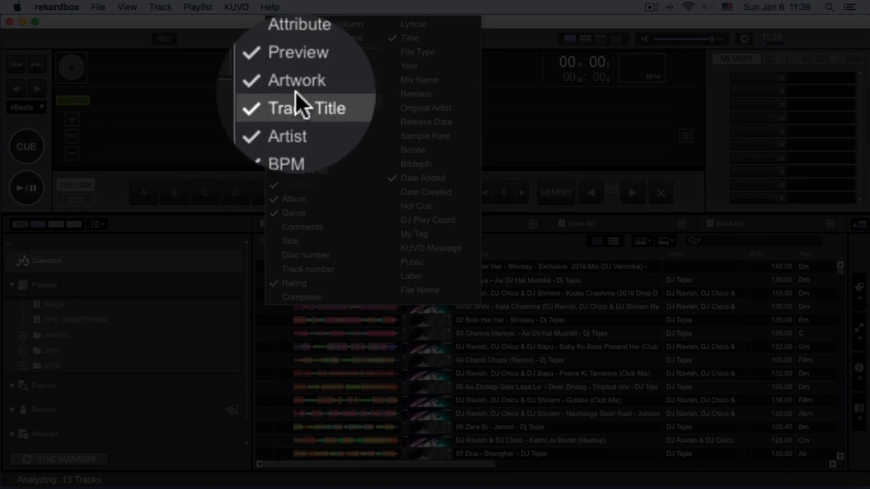
Step: Hide the Artwork column and show the Location column in the Collection
click(305, 108)
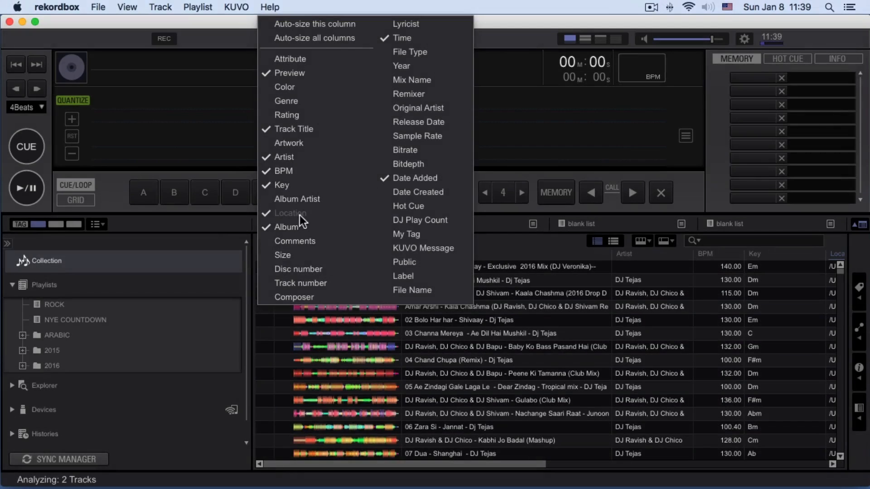
click(289, 213)
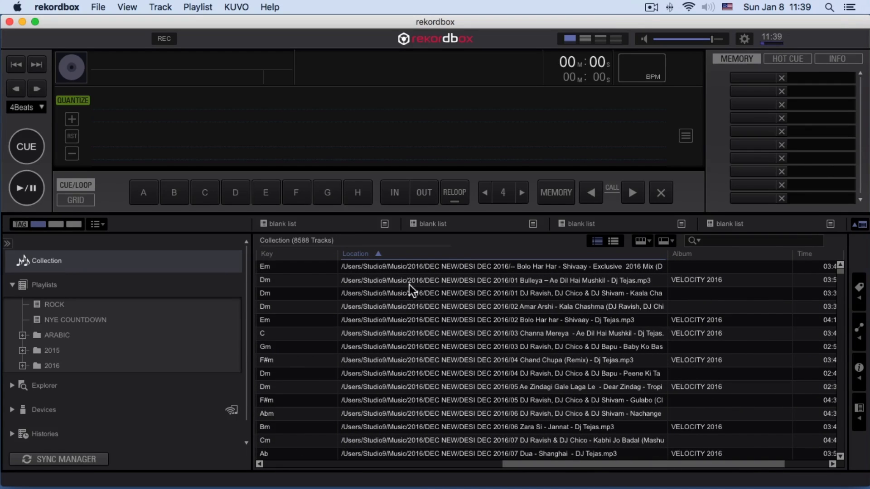
mouse_move(420, 298)
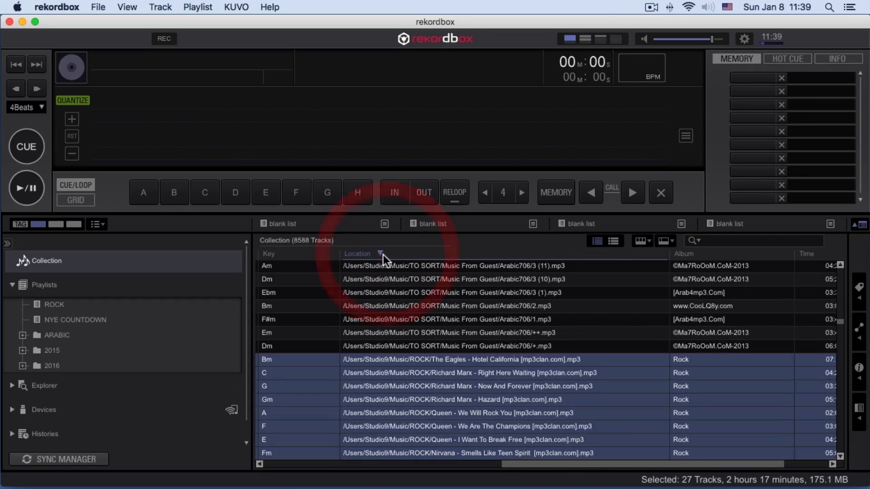
Step: Sort the Collection by Location and scroll down to the Drop folder tracks
click(358, 254)
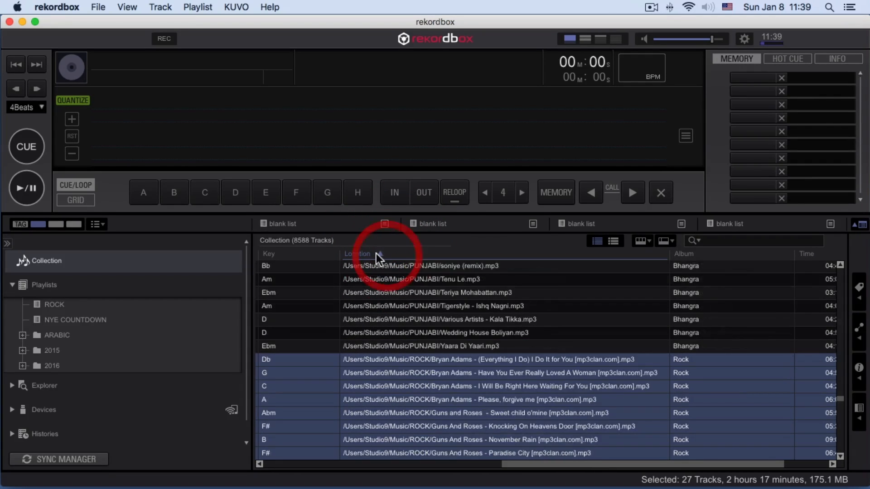
click(357, 254)
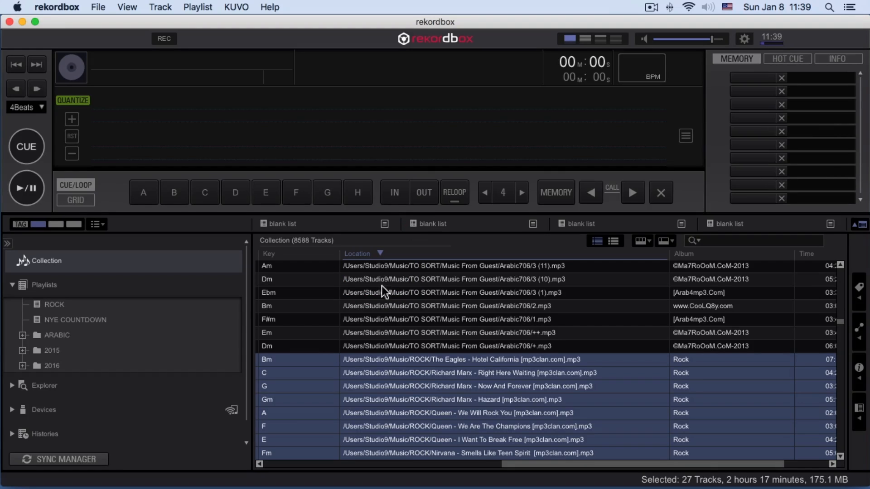
scroll(down, 3)
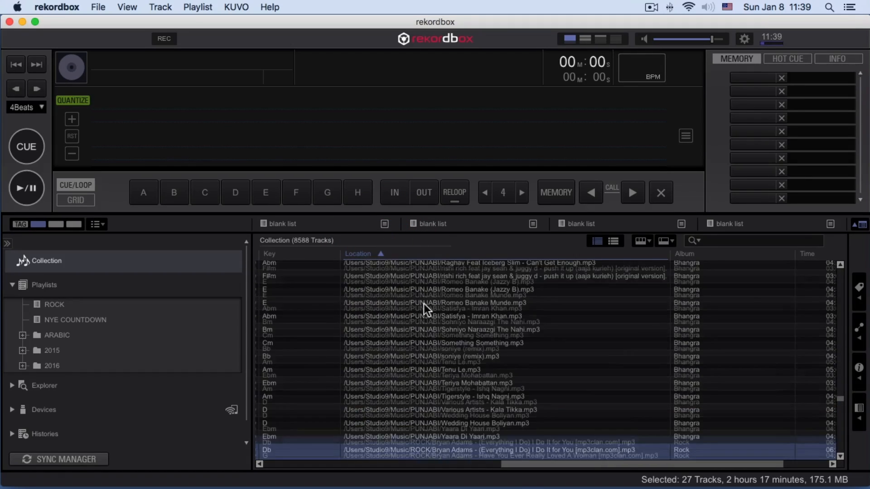
scroll(down, 3)
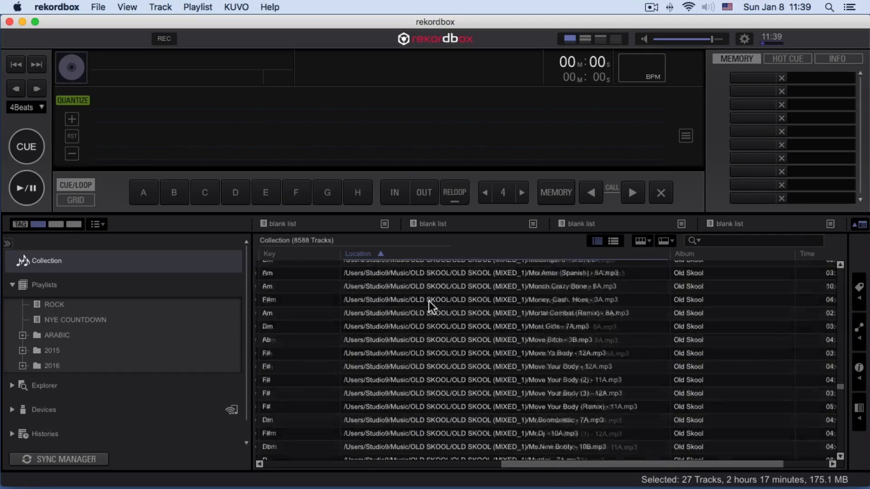
scroll(down, 3)
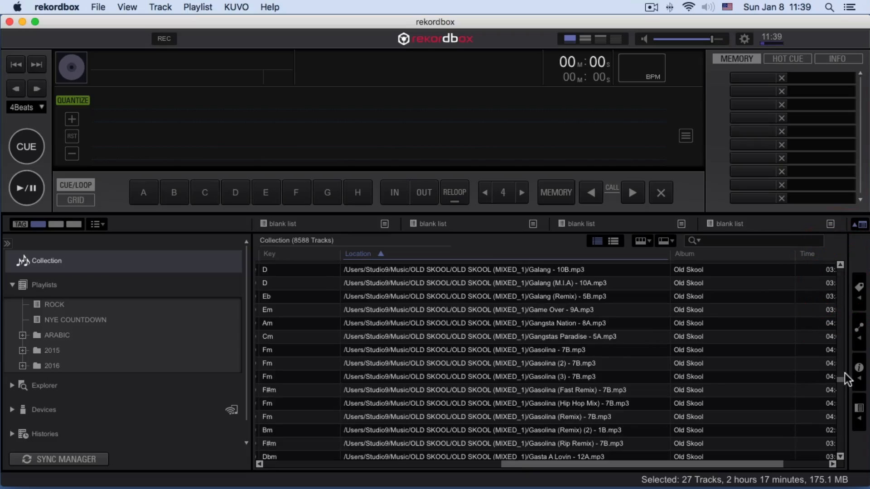
scroll(down, 3)
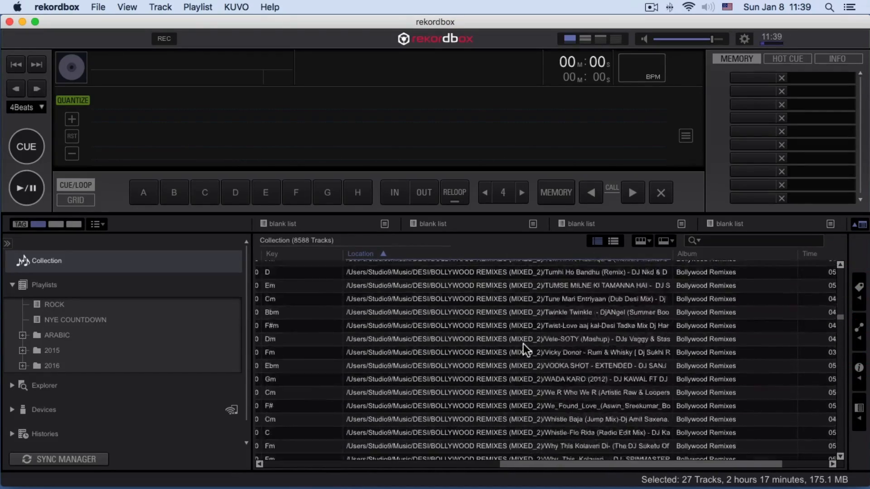
scroll(down, 3)
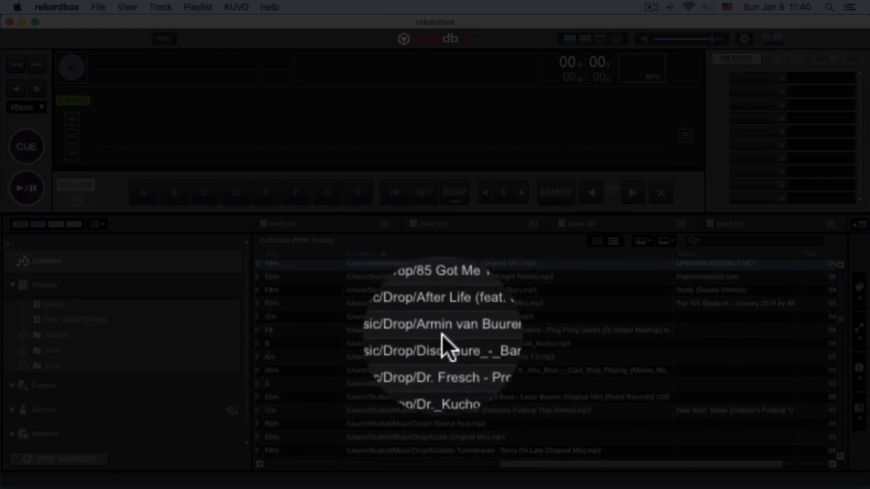
scroll(down, 3)
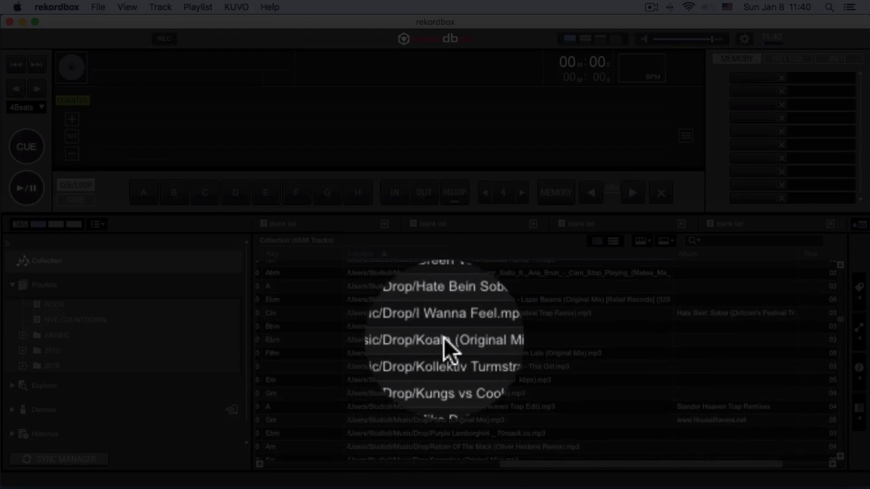
scroll(down, 3)
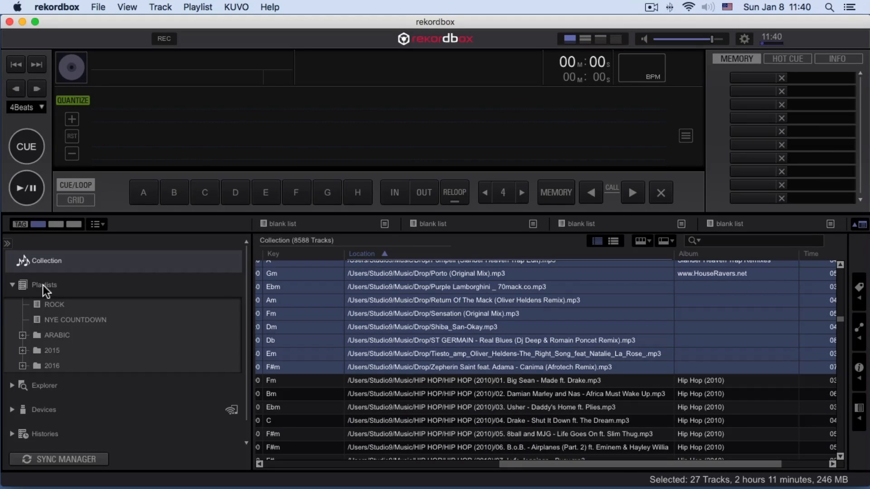
Step: Create a DROP playlist holding the 27 Drop tracks and open it
click(44, 285)
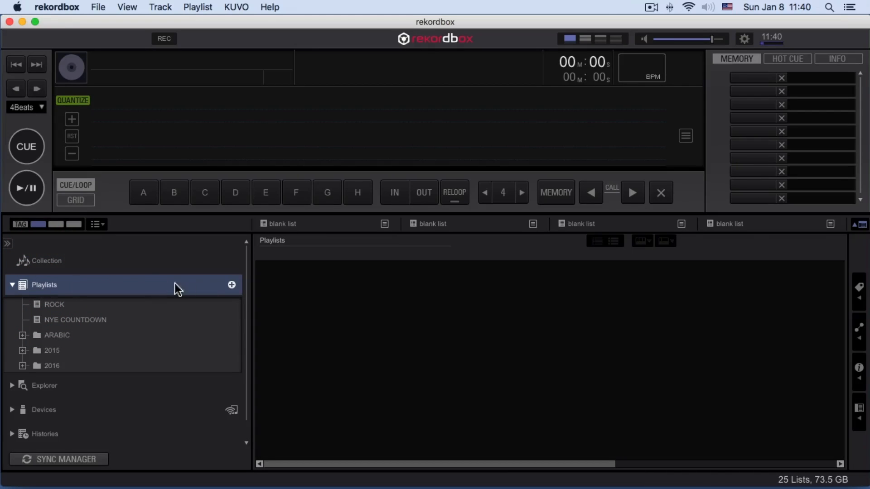
click(232, 284)
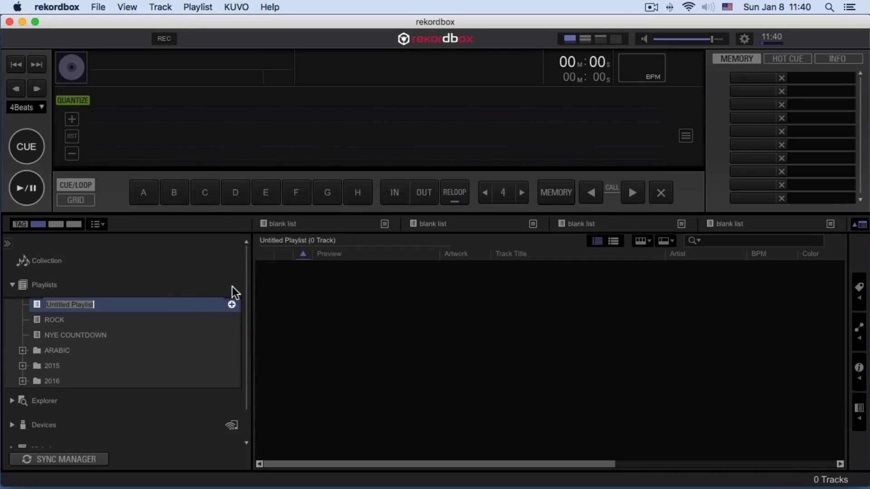
text(DROP)
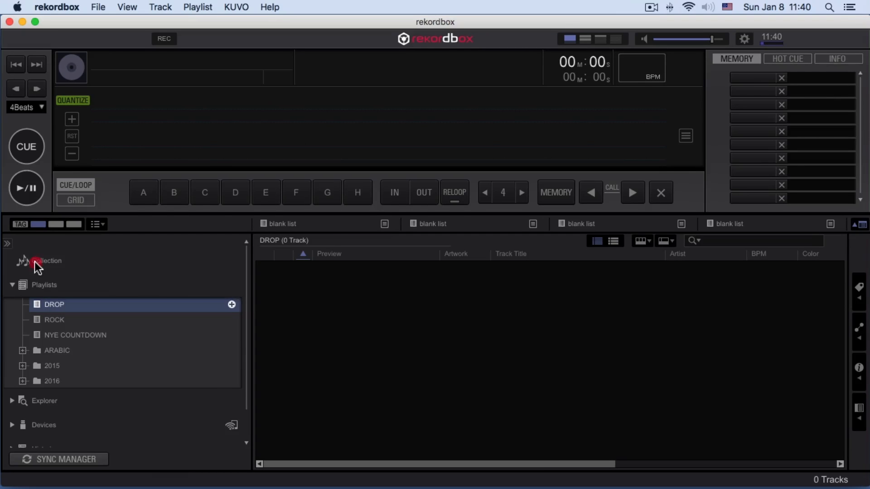
click(46, 261)
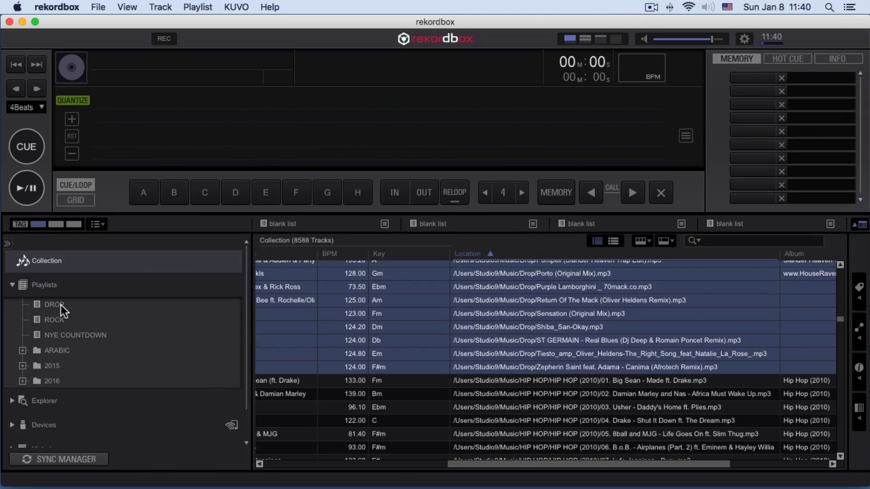
click(53, 304)
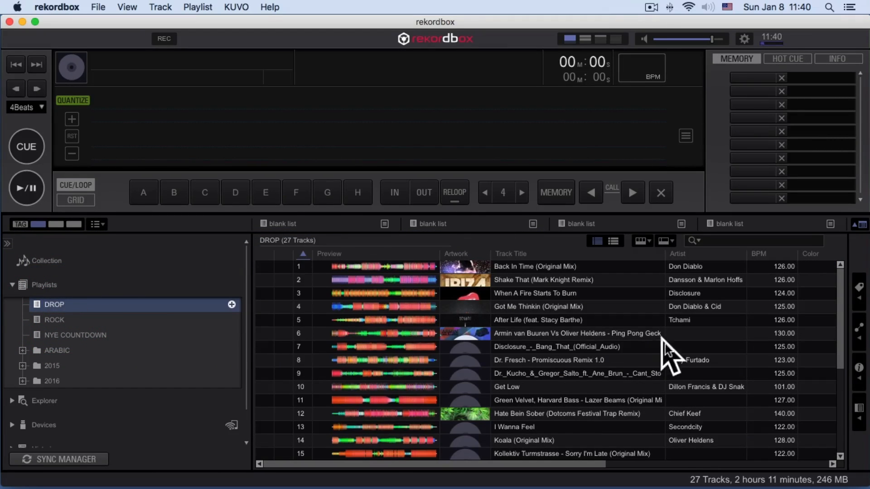
scroll(down, 3)
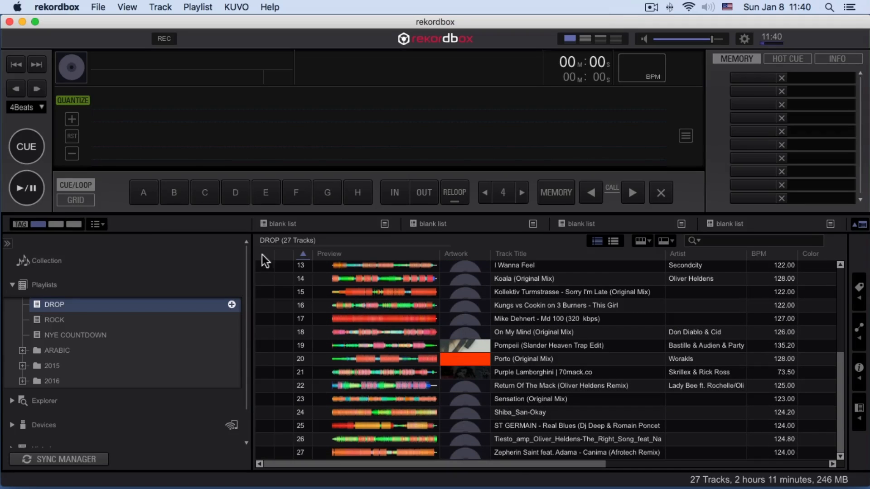
mouse_move(588, 387)
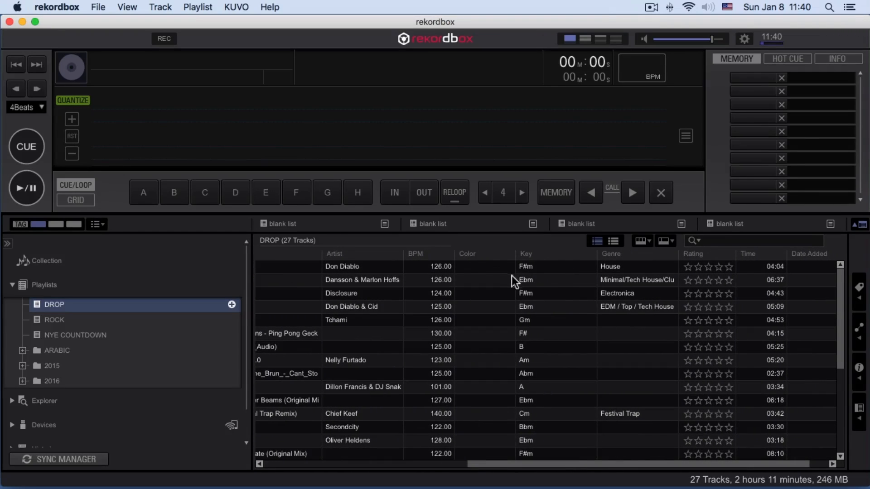
mouse_move(418, 345)
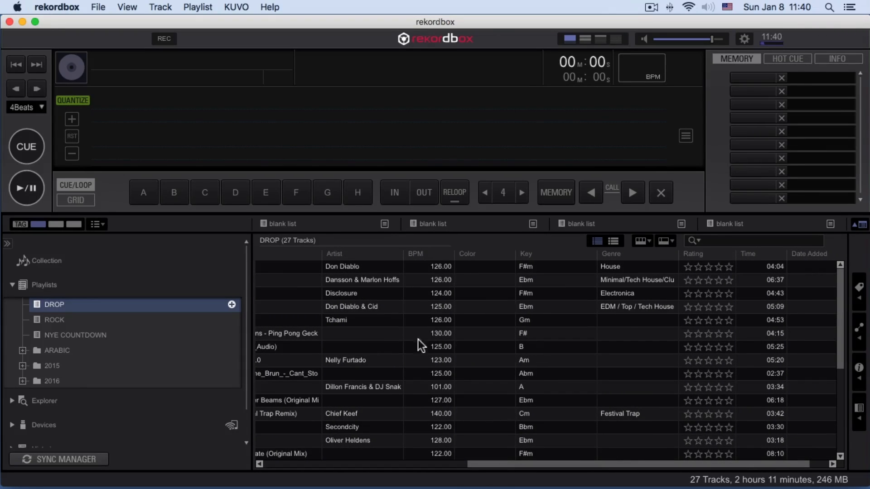
mouse_move(513, 319)
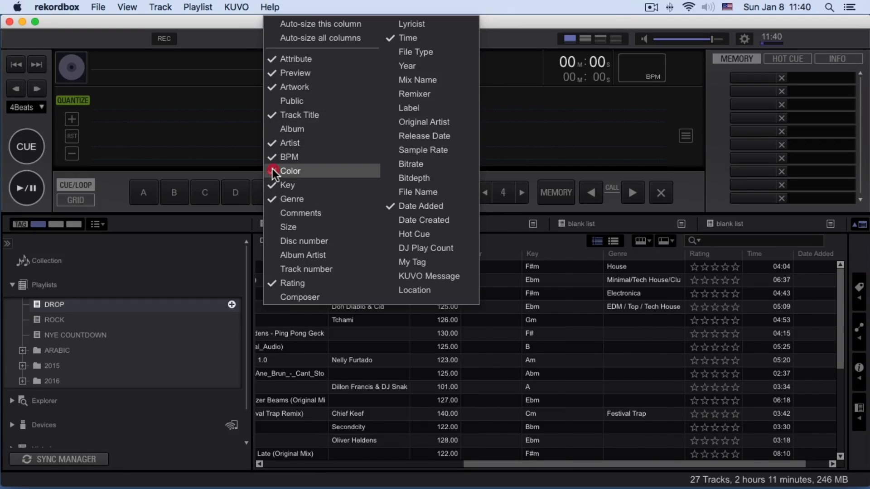
Step: Hide the Color column and run Analyze Key on Disclosure's When A Fire Starts To Burn
click(290, 171)
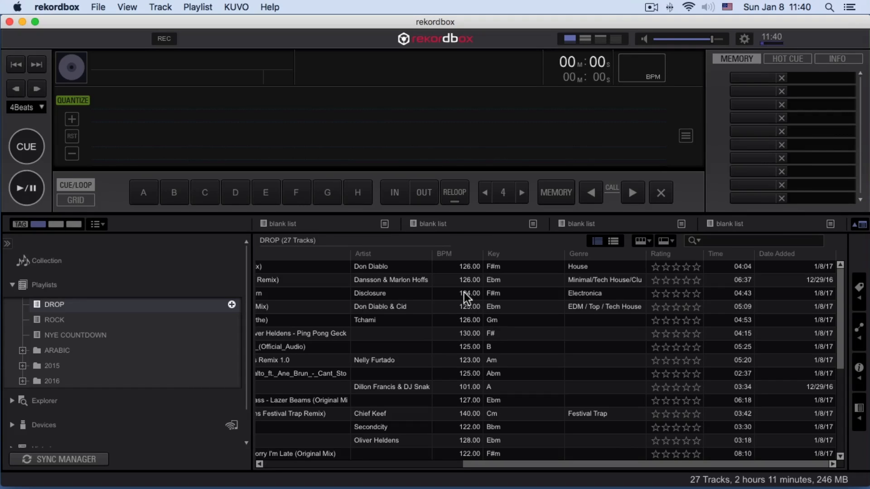
click(466, 293)
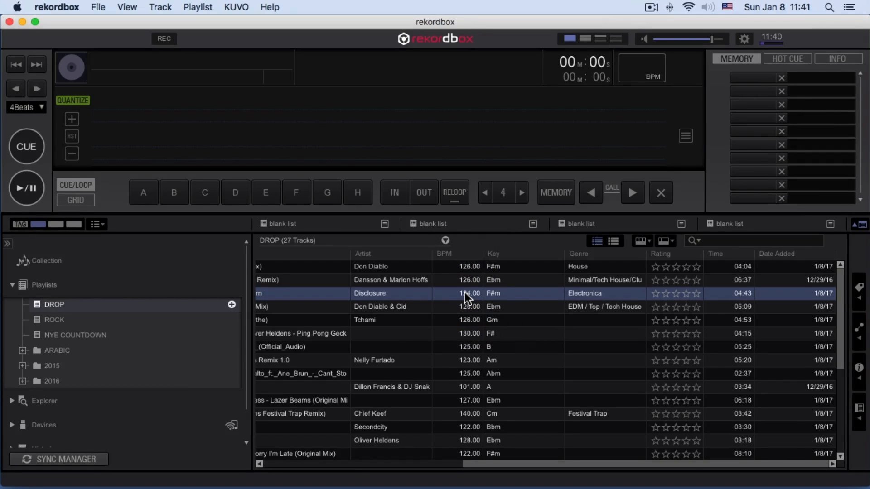
right_click(469, 294)
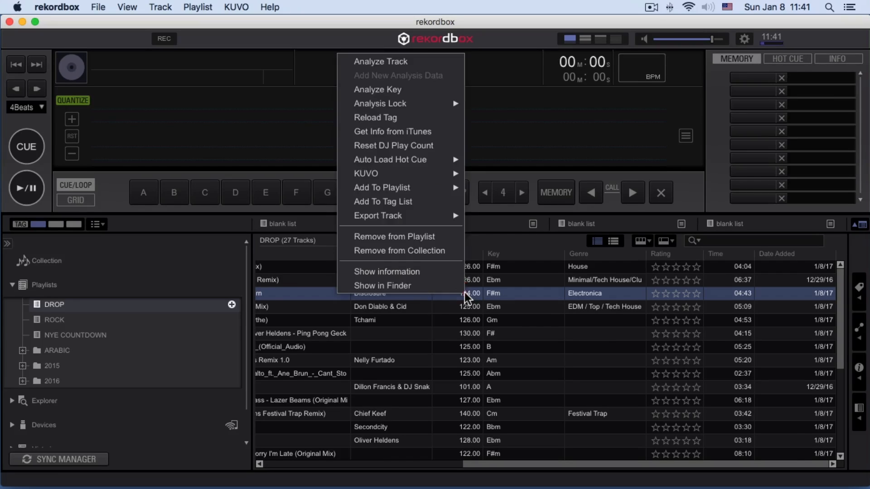
mouse_move(385, 89)
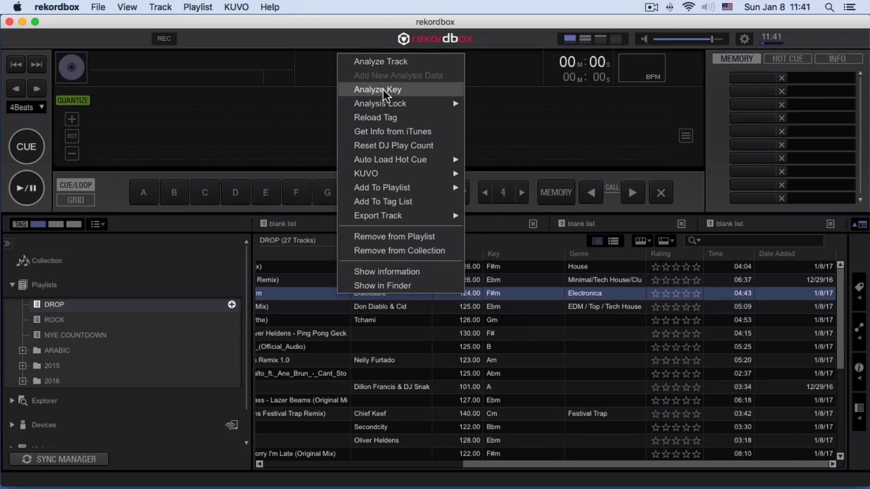
click(378, 90)
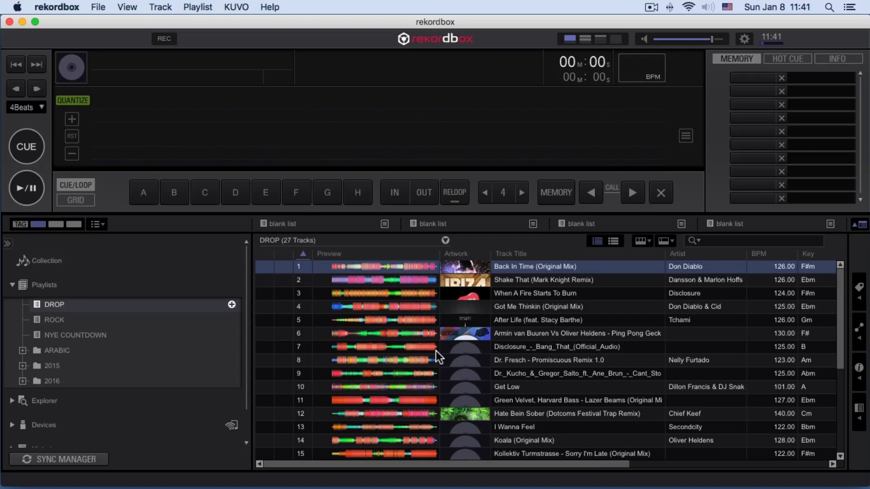
mouse_move(585, 341)
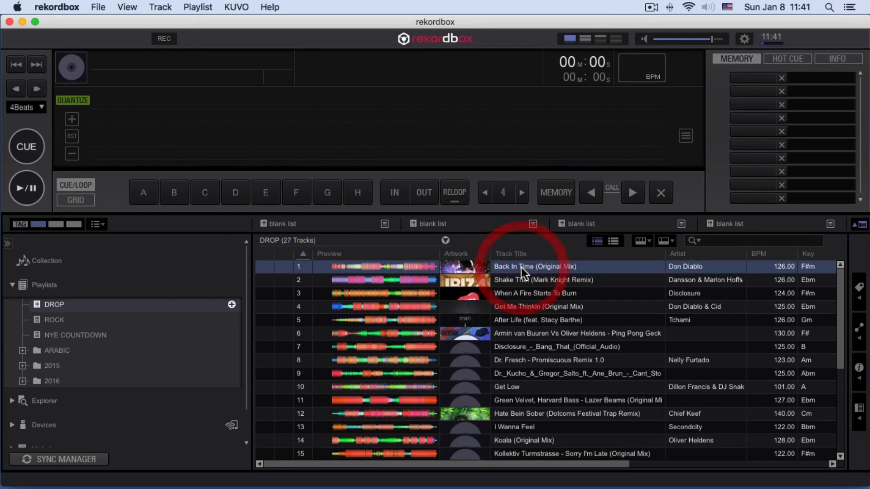
Step: Load Don Diablo's Back In Time (Original Mix) from DROP into the deck
click(544, 280)
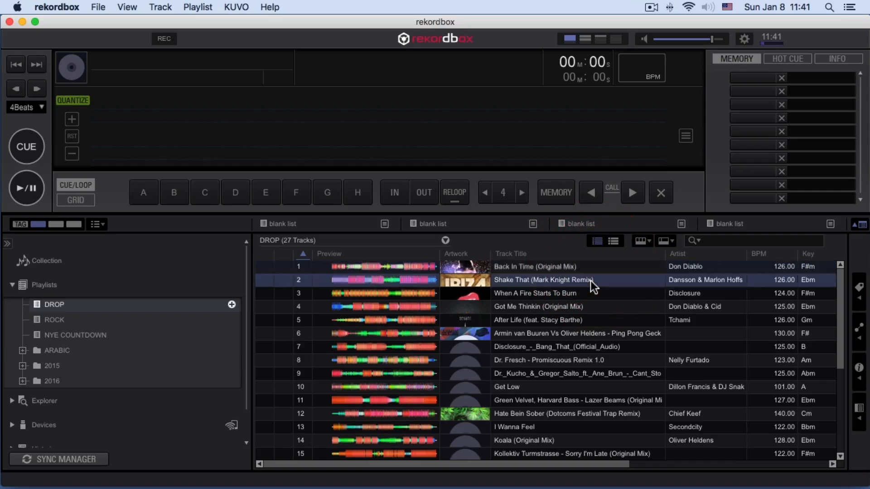
double_click(534, 266)
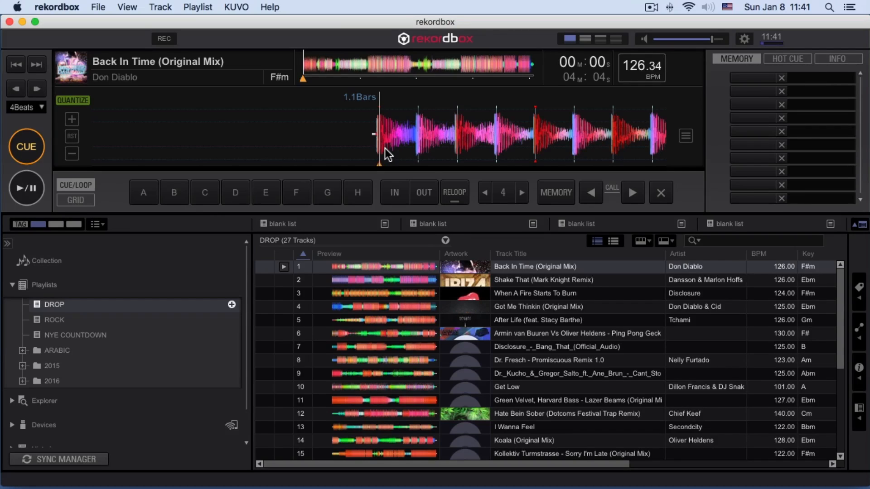
Step: Zoom into Back In Time's waveform to inspect the opening grid markers
click(71, 119)
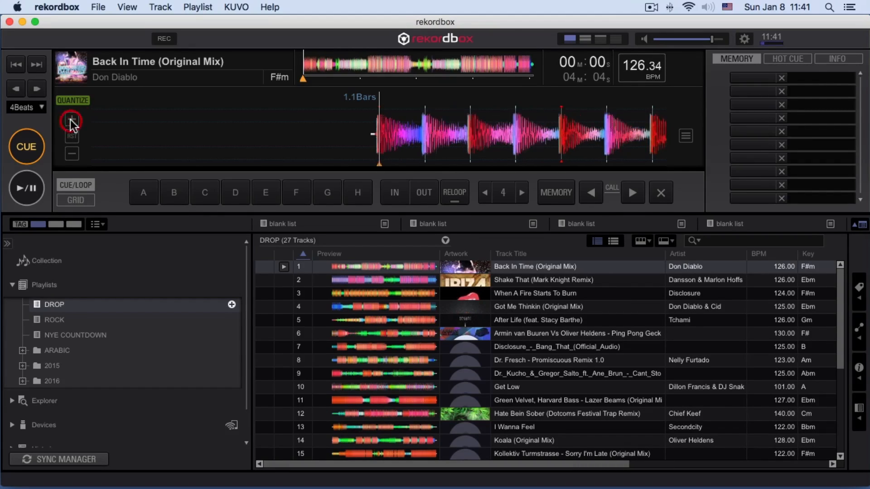
click(71, 119)
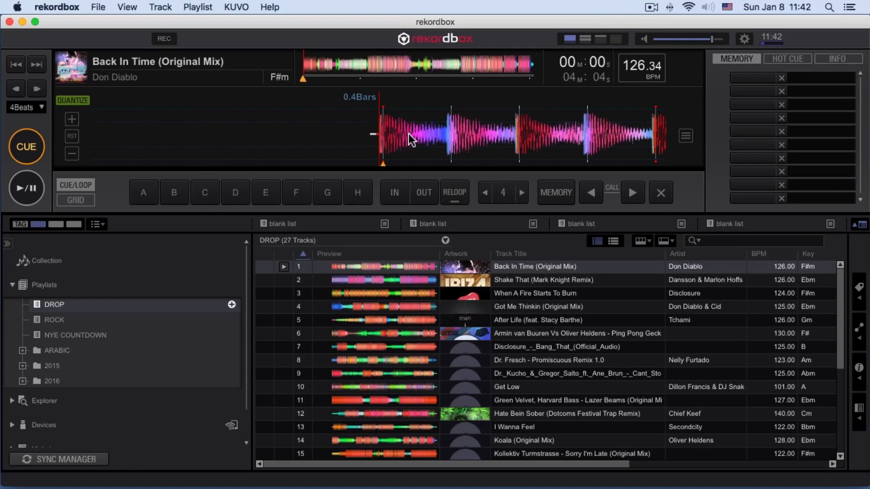
mouse_move(377, 118)
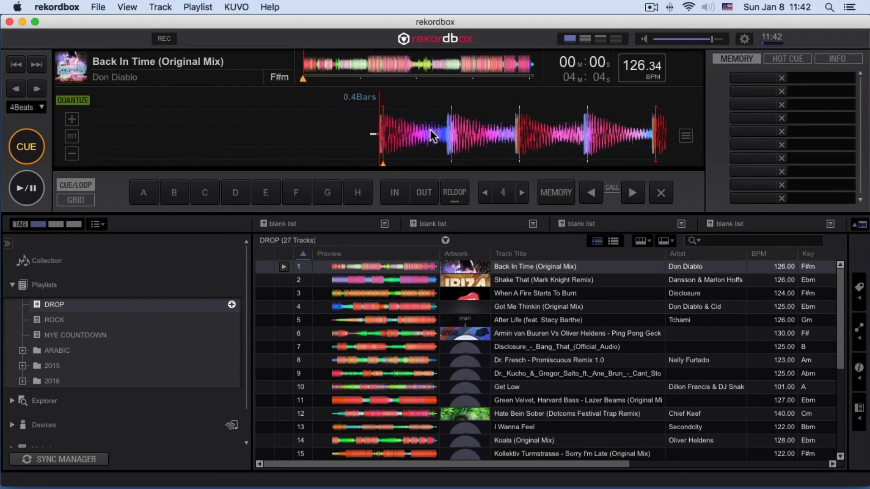
mouse_move(375, 141)
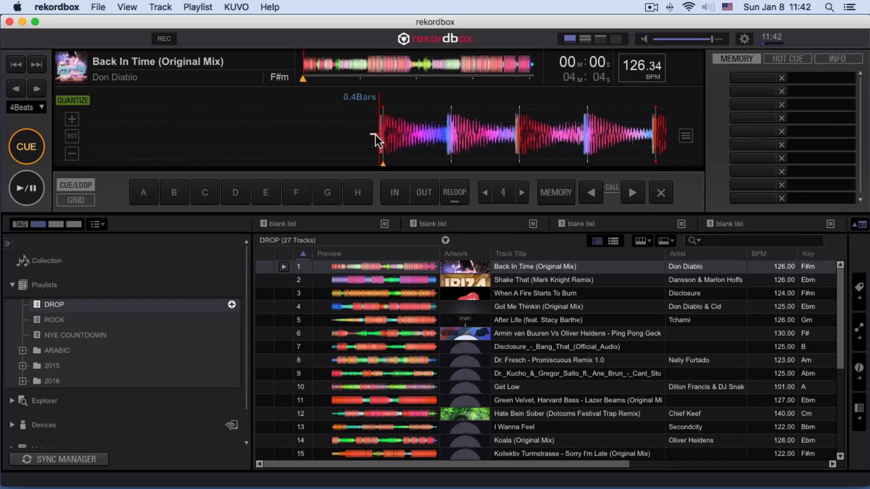
mouse_move(375, 139)
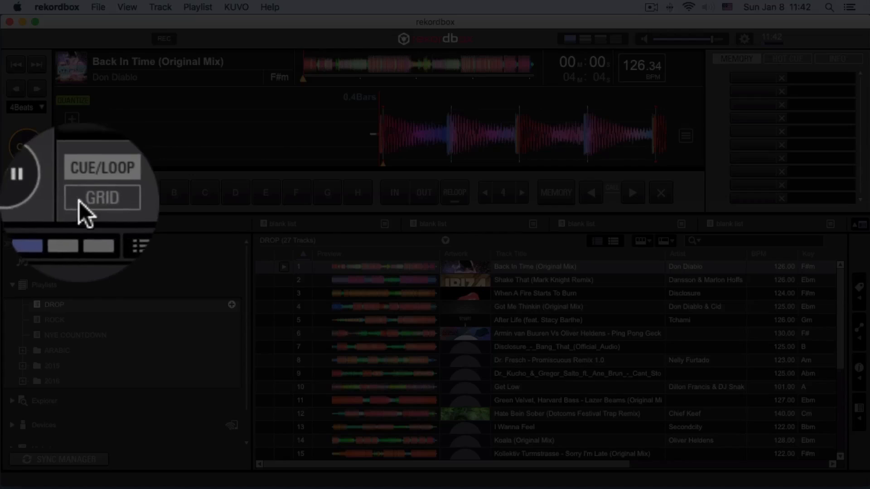
Step: Enter grid edit mode and store a memory cue at 00:00:066
click(101, 198)
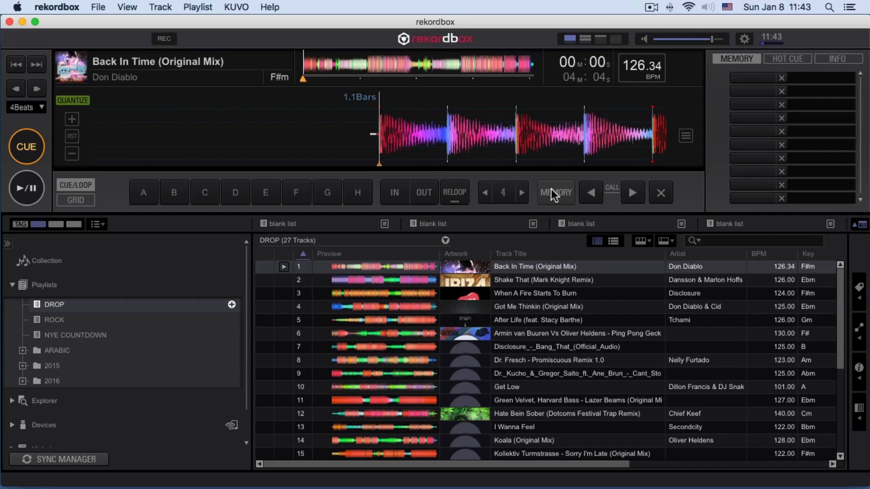
click(555, 193)
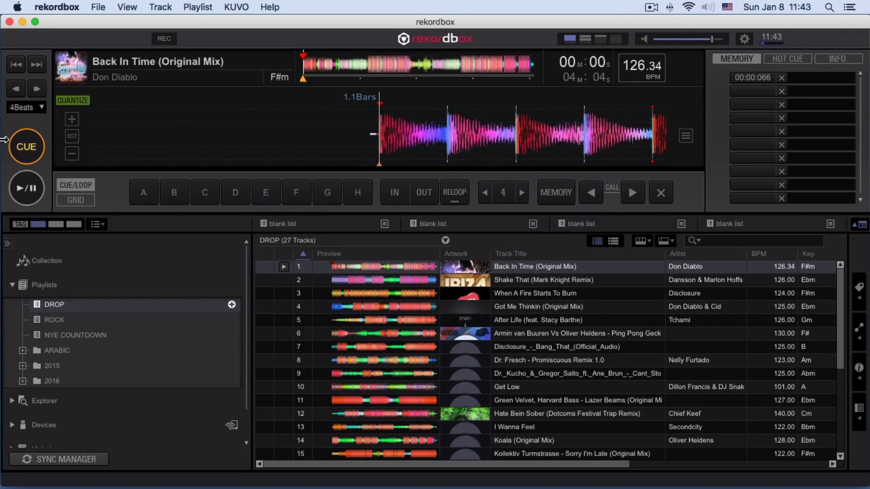
Step: Preview Back In Time from its cue point, then zoom the waveform out
click(26, 147)
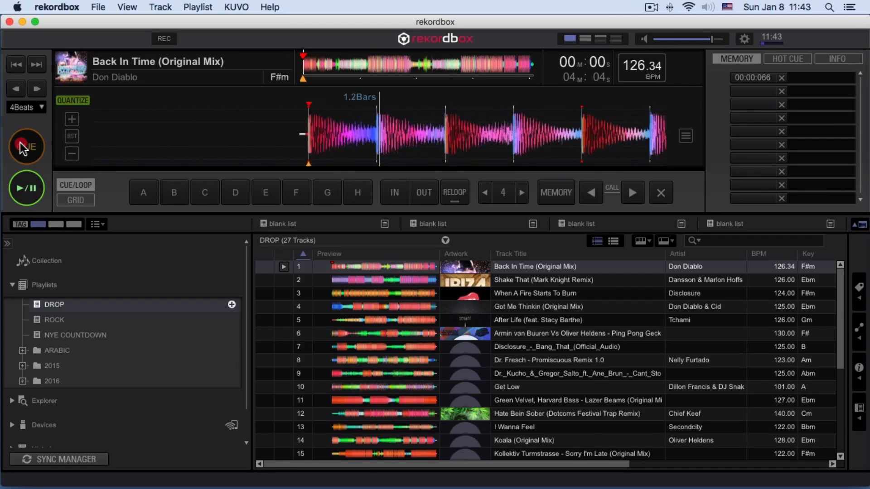
click(25, 146)
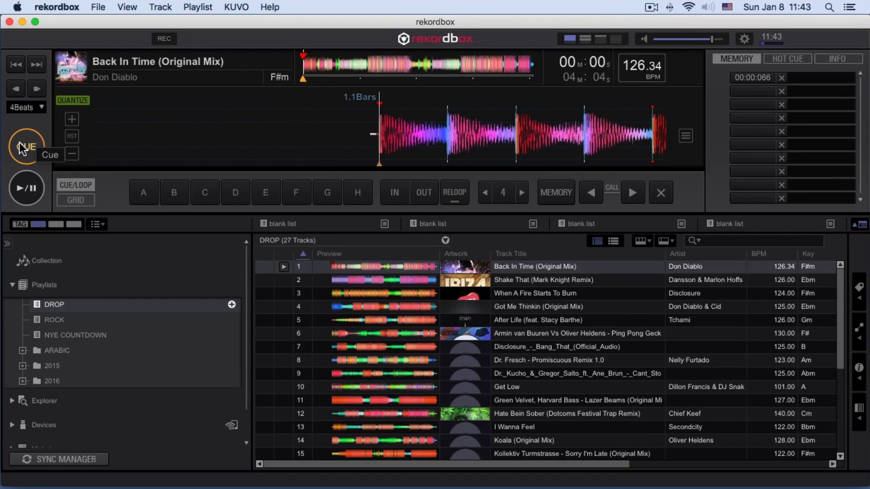
click(26, 146)
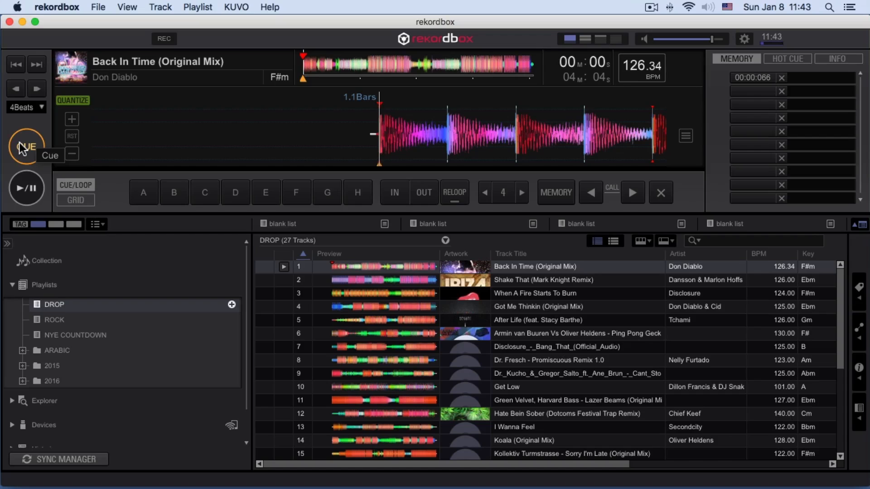
mouse_move(45, 104)
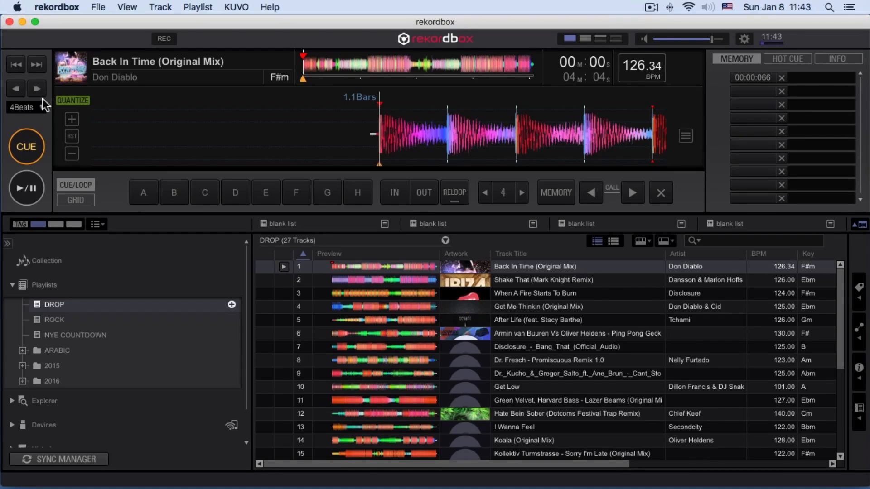
click(71, 153)
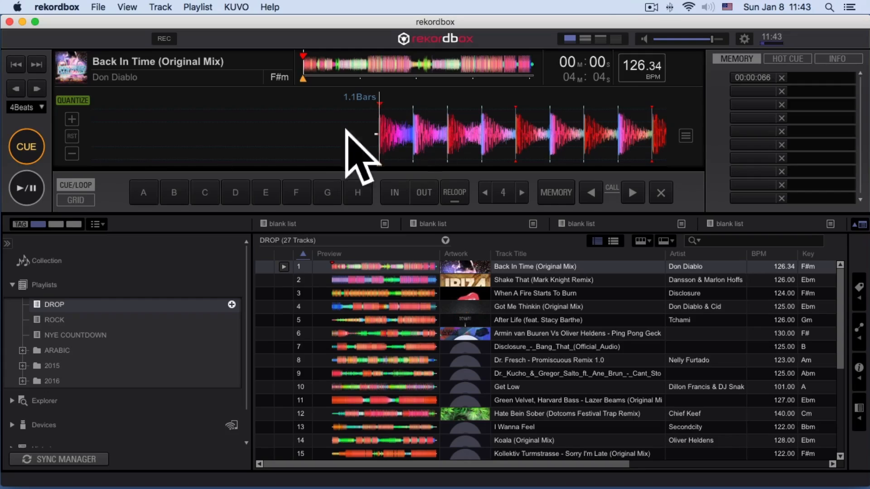
mouse_move(409, 120)
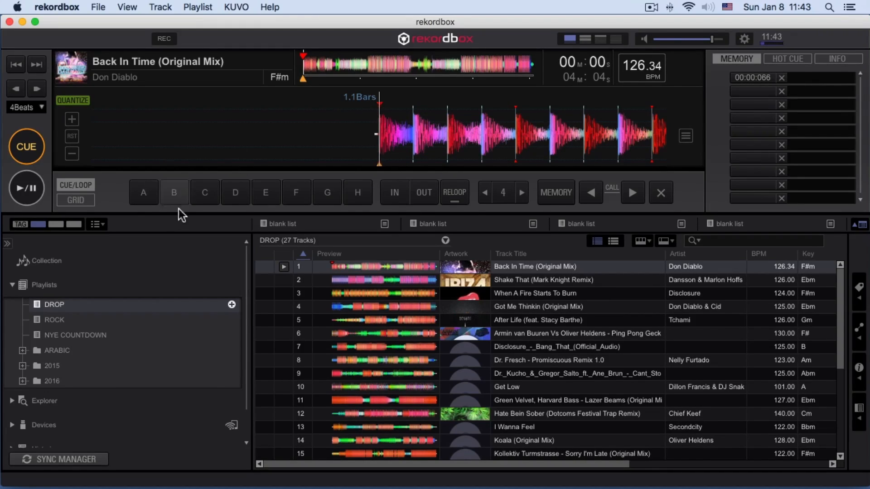
mouse_move(304, 70)
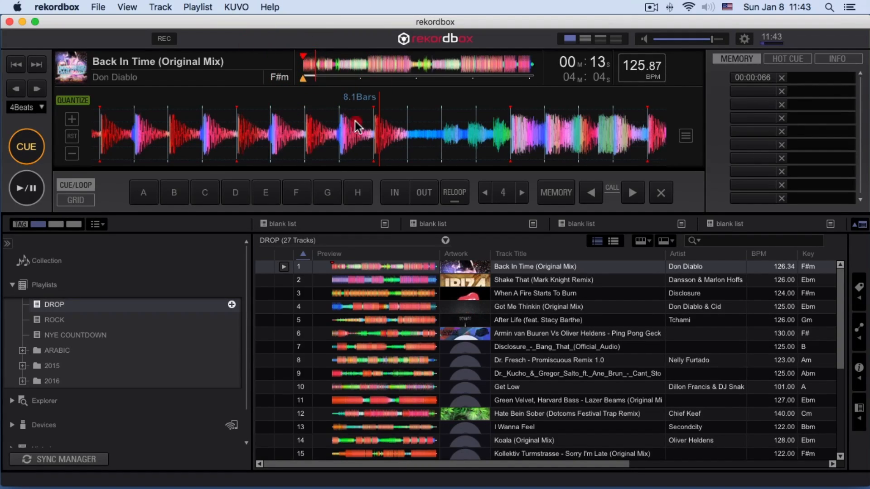
Step: Jump to the 0:34 breakdown of Back In Time and store hot cue A there
click(26, 188)
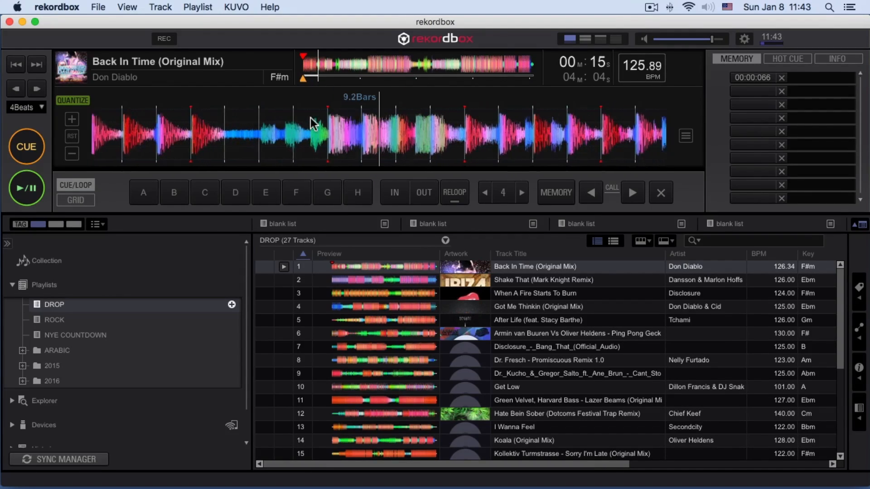
click(26, 188)
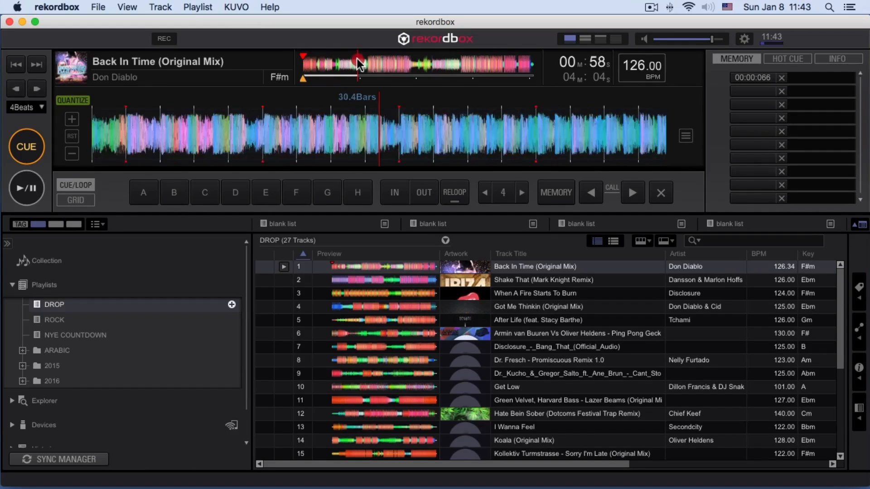
click(26, 189)
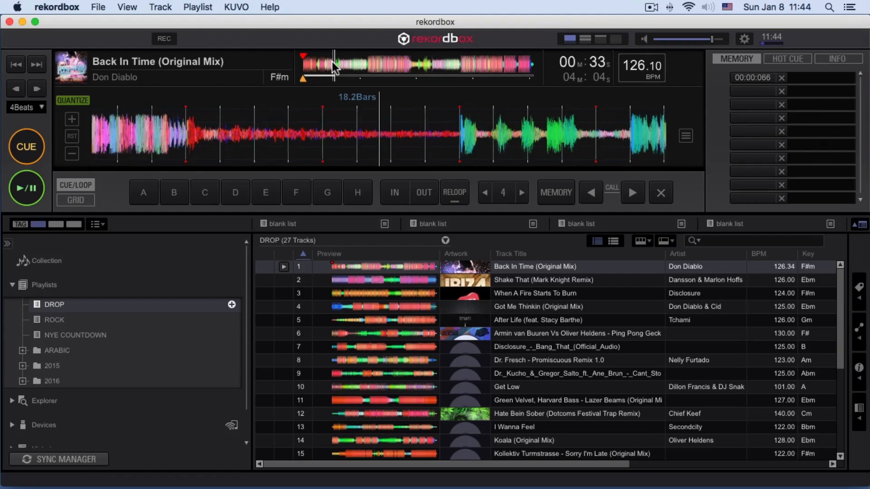
click(25, 188)
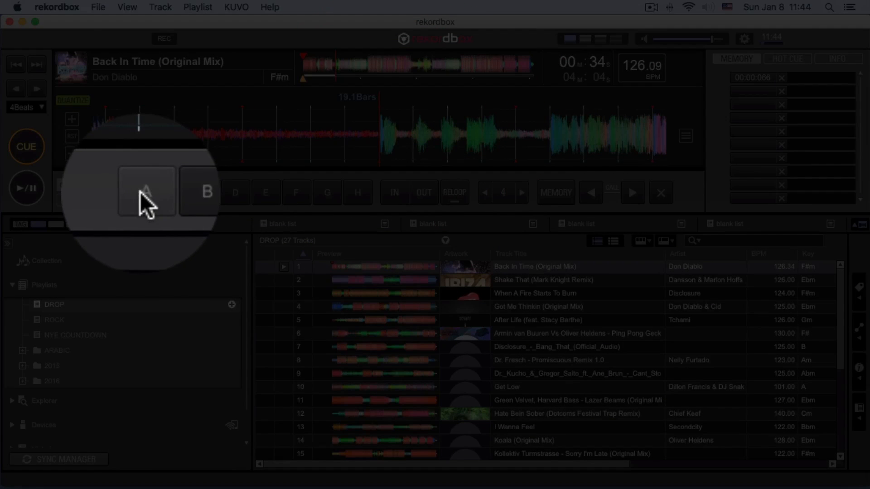
click(145, 192)
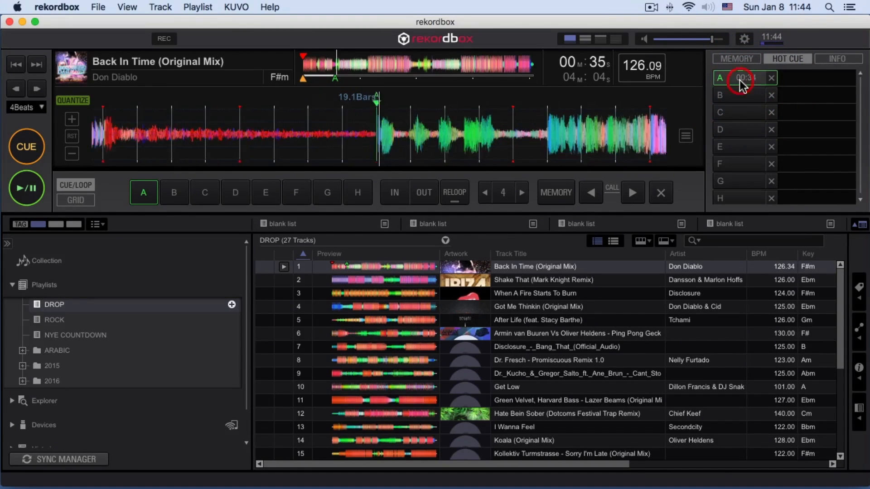
mouse_move(744, 77)
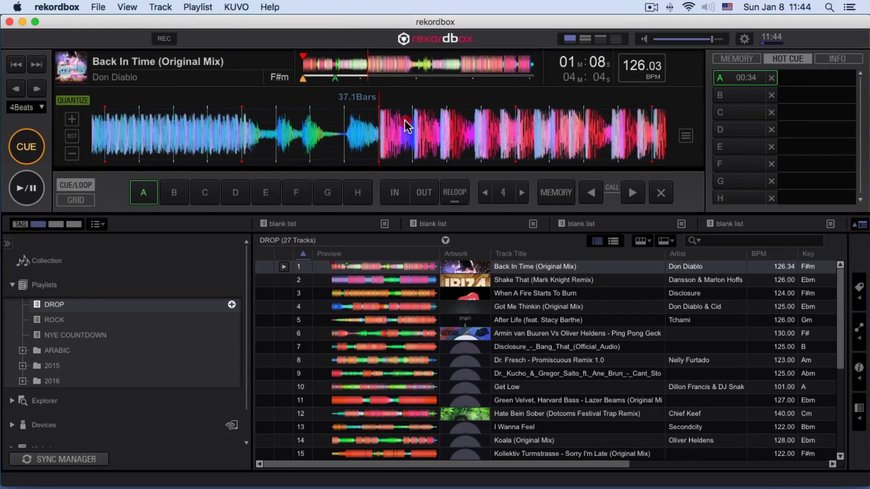
click(408, 123)
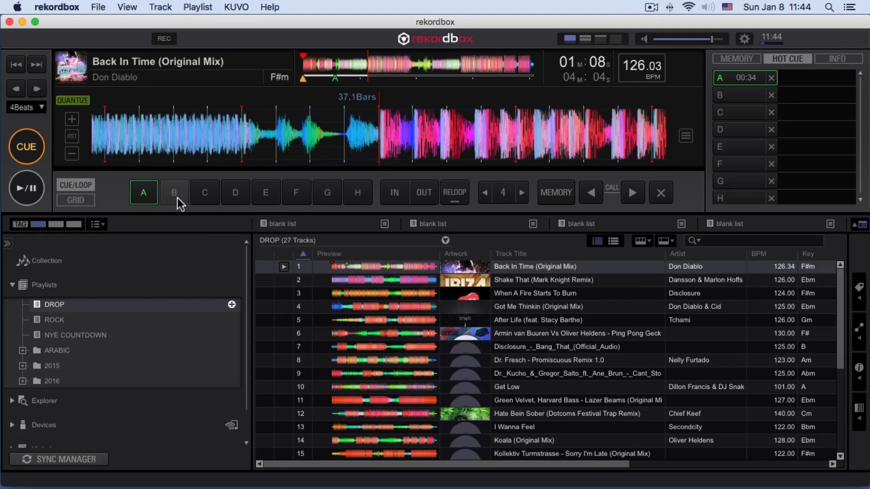
Step: Store hot cue B on Back In Time at the 1:08 drop
click(174, 193)
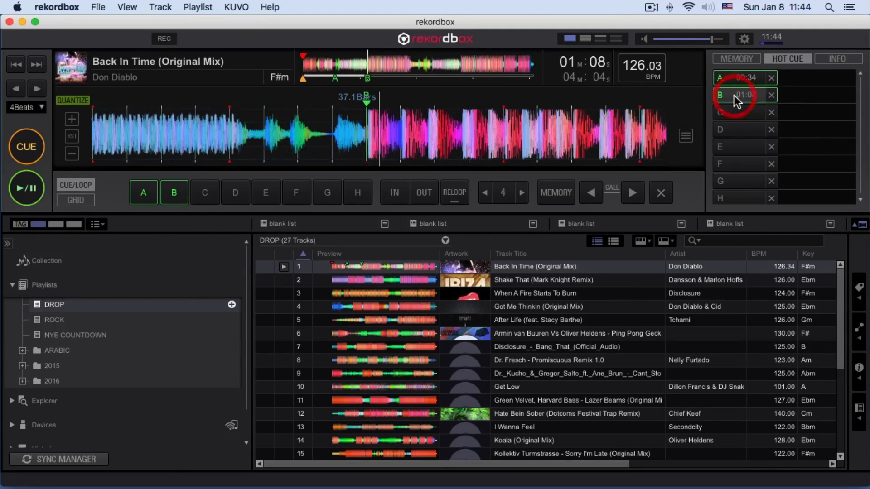
mouse_move(735, 77)
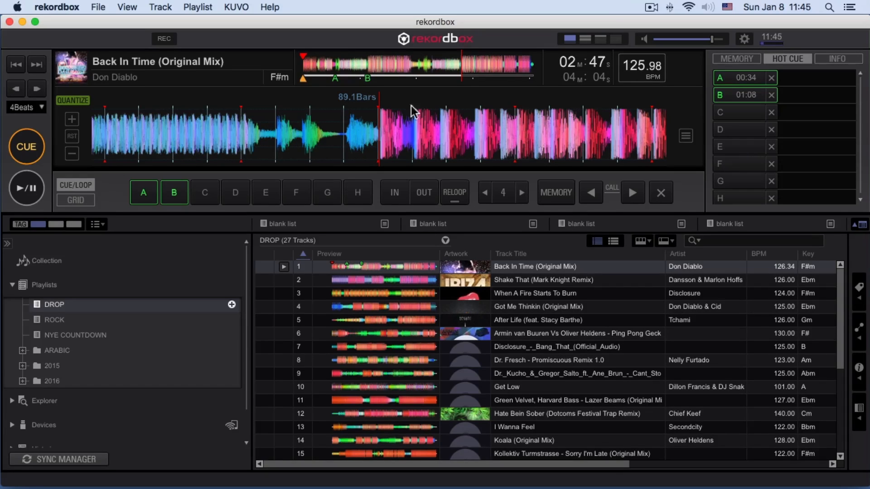
mouse_move(430, 222)
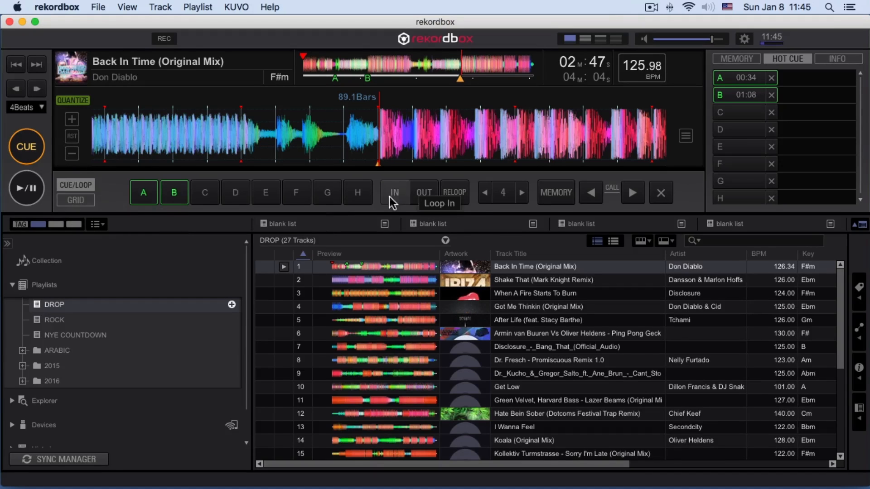
mouse_move(423, 200)
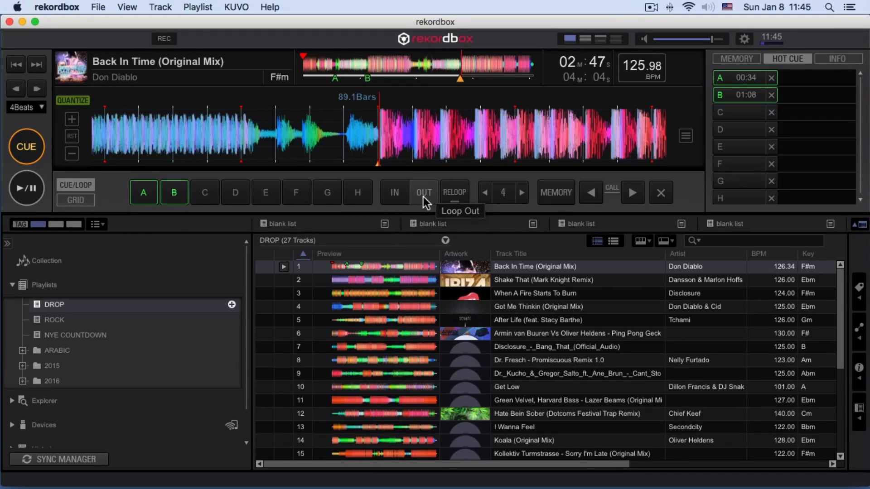
Step: Close the loop at 2:47, resize it to 2 beats, and show the memory cue list
click(26, 188)
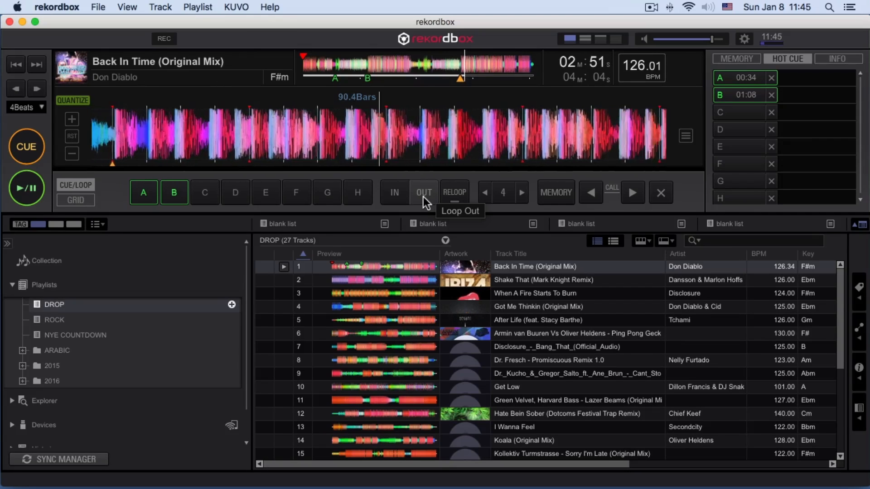
click(423, 192)
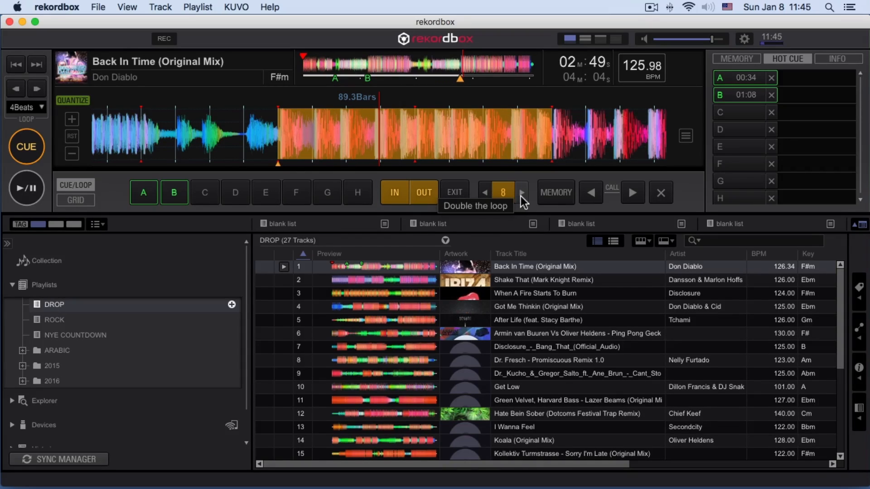
click(520, 193)
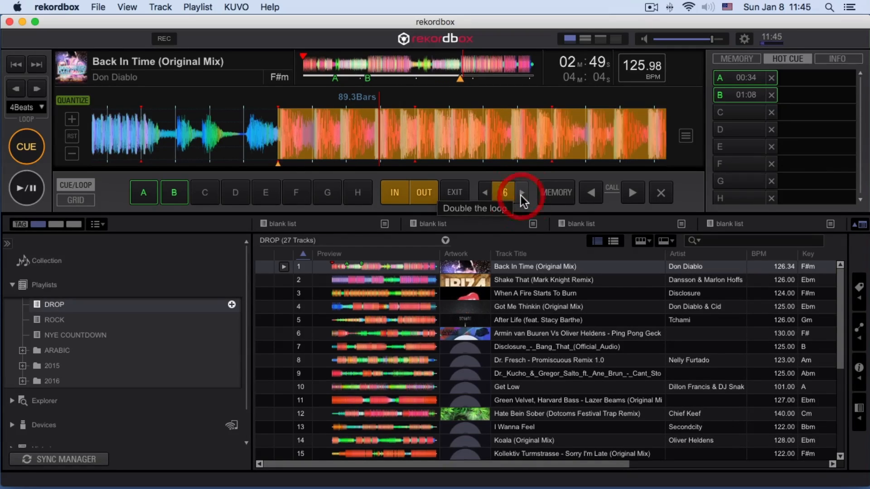
click(520, 193)
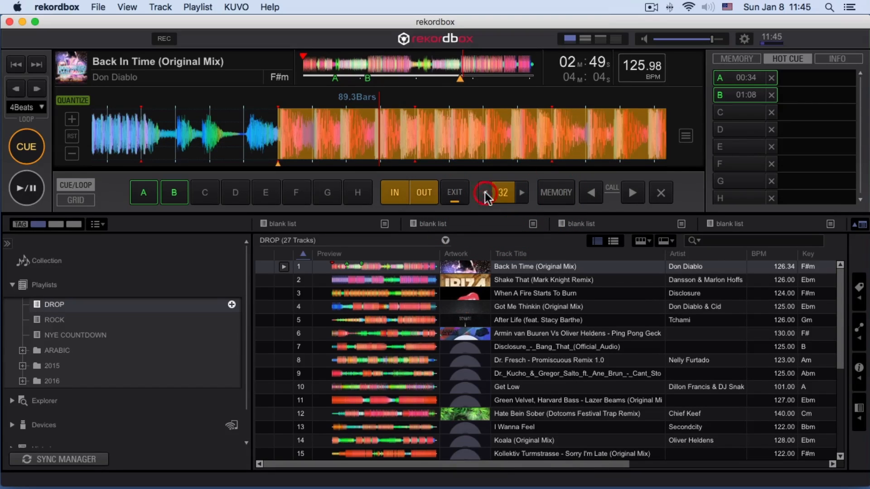
click(483, 193)
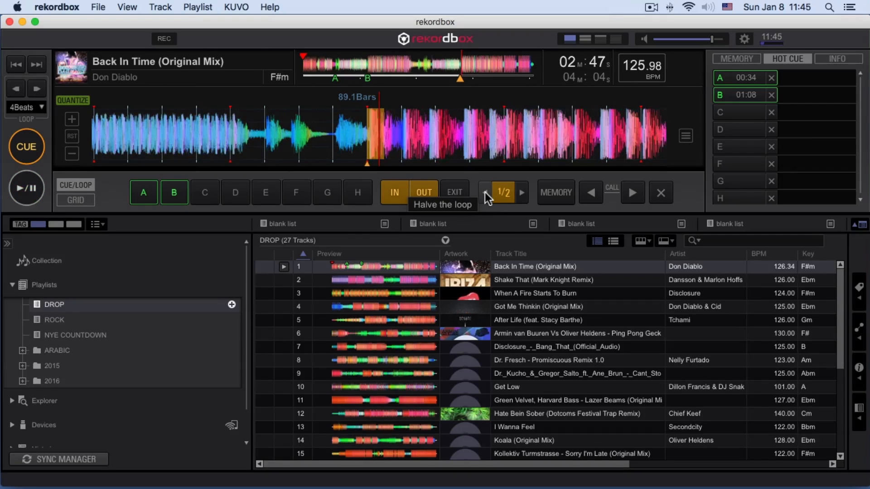
click(520, 193)
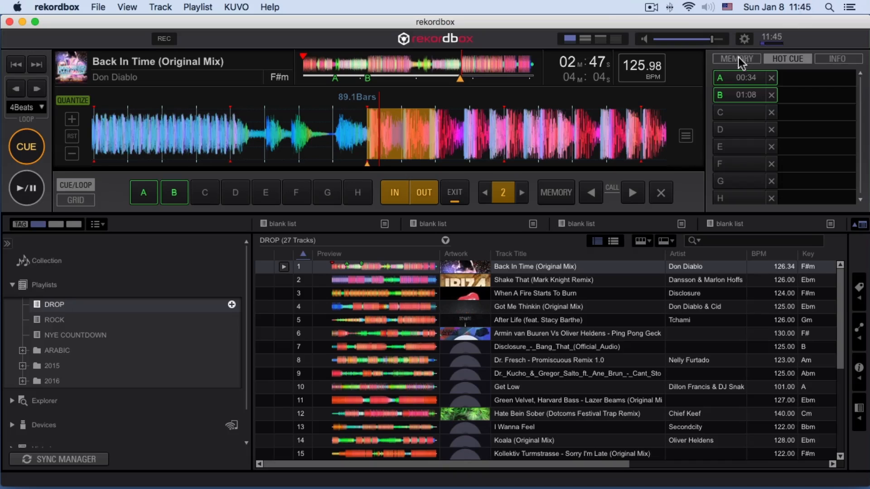
click(554, 192)
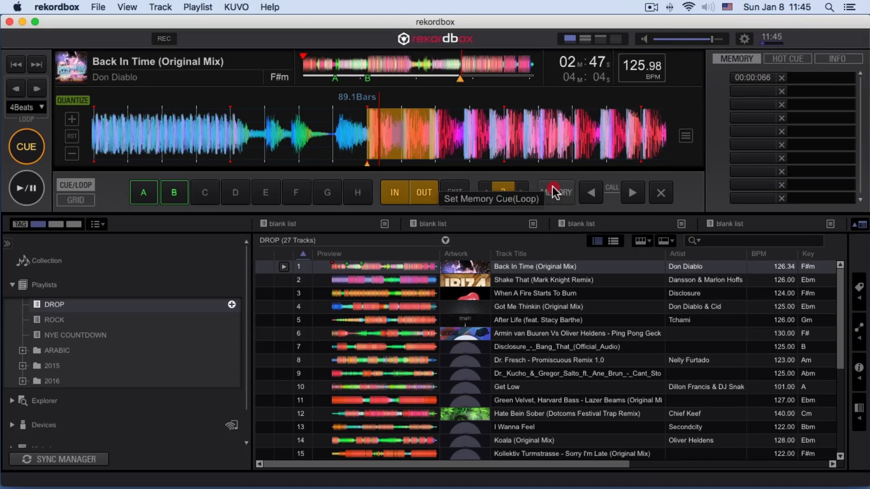
Step: Save the 2-beat loop as a memory loop at 02:47:651
click(555, 193)
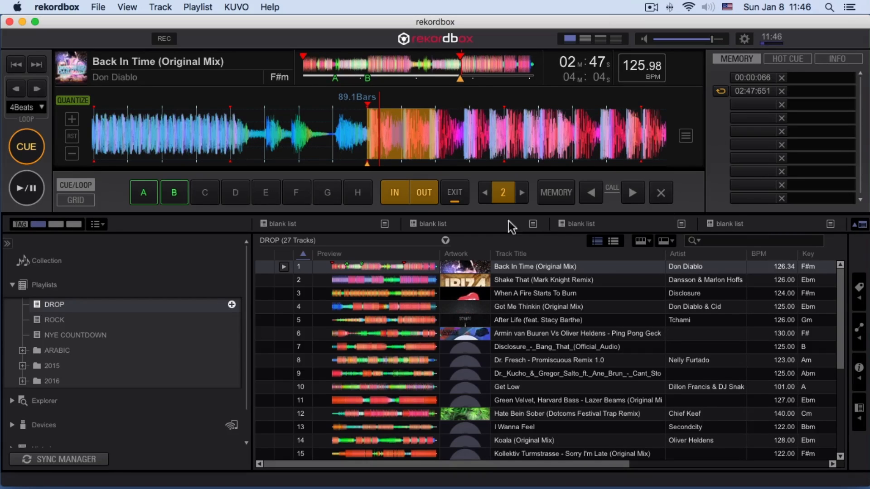
mouse_move(323, 224)
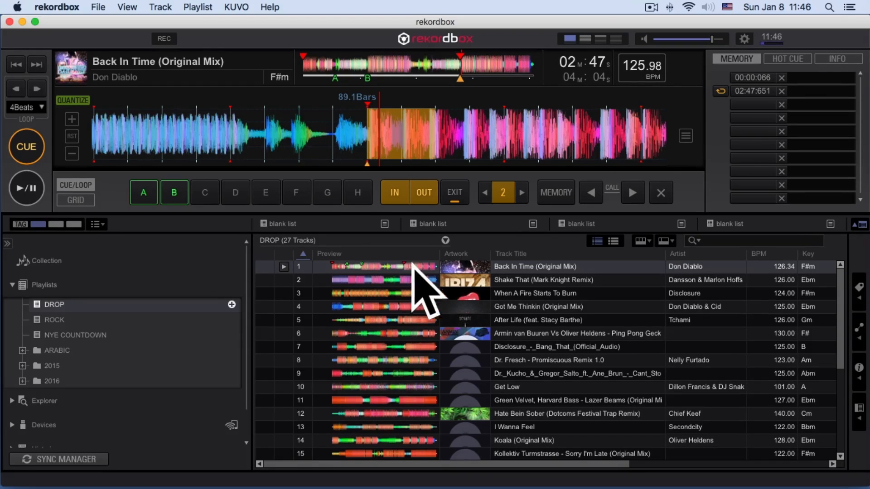
mouse_move(394, 271)
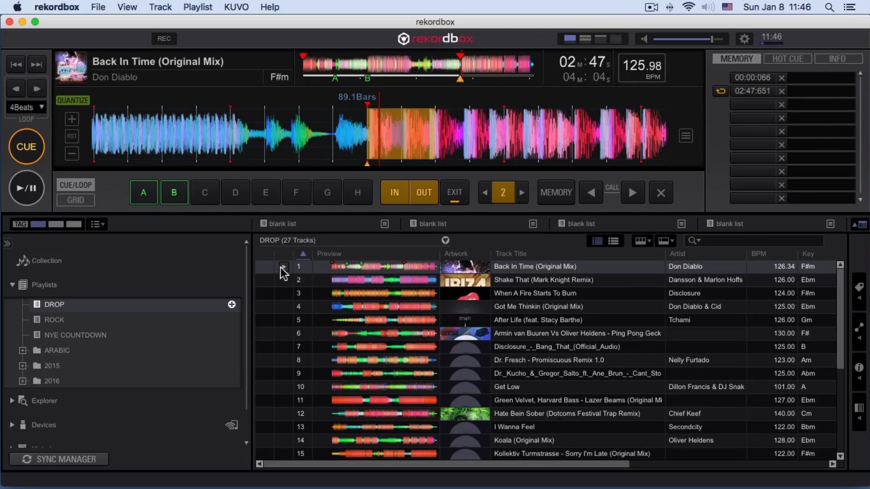
Step: Load Shake That (Mark Knight Remix) and save a memory cue at its first beat
click(544, 279)
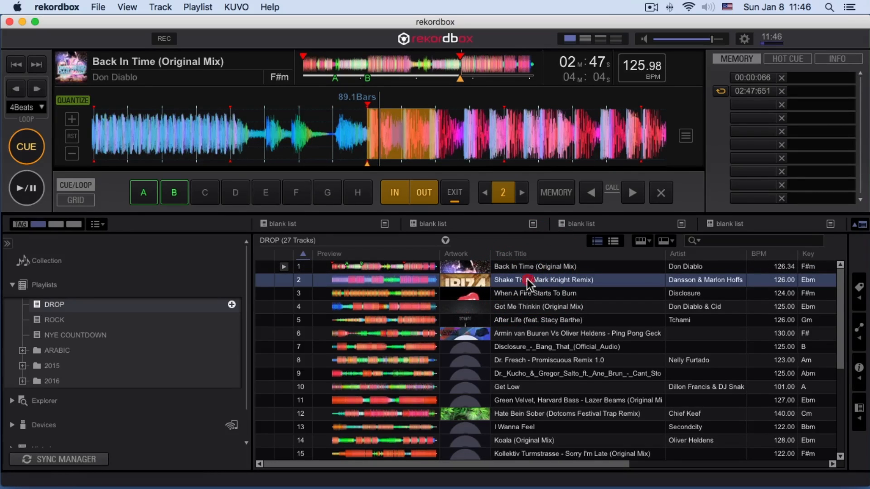
double_click(532, 280)
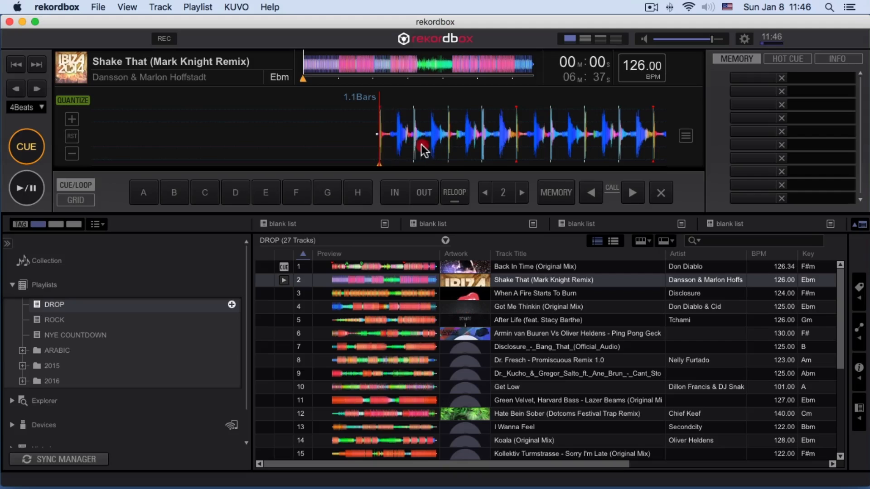
click(27, 188)
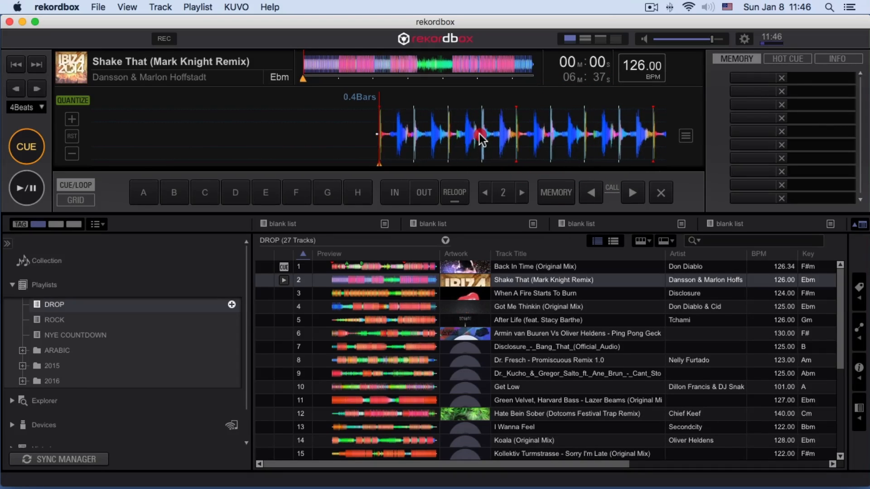
click(26, 146)
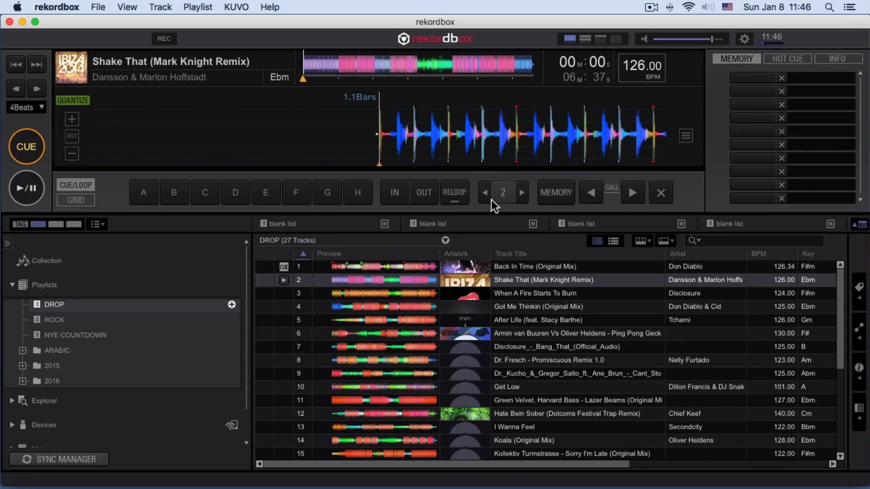
click(555, 193)
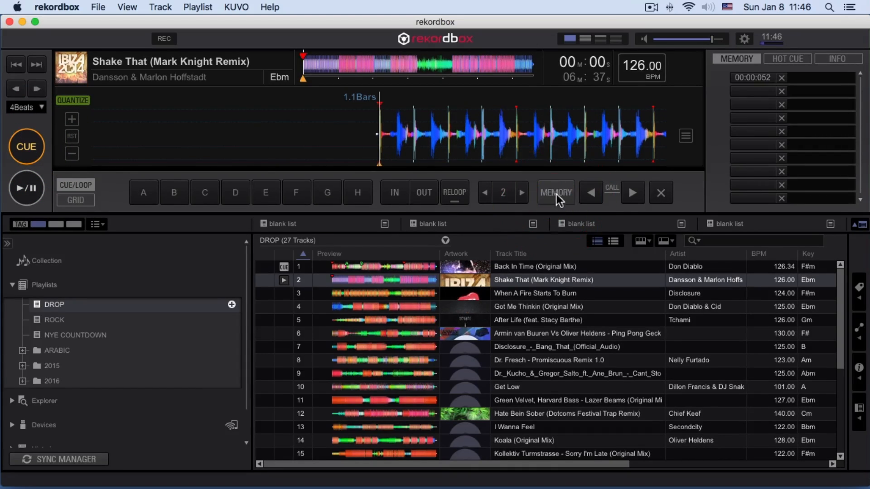
mouse_move(338, 67)
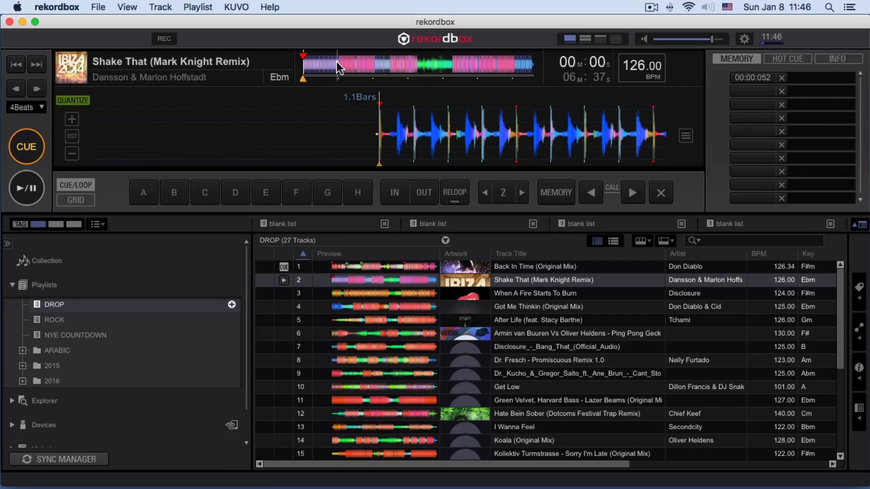
Step: Set hot cue A at the drop around one minute in
click(25, 187)
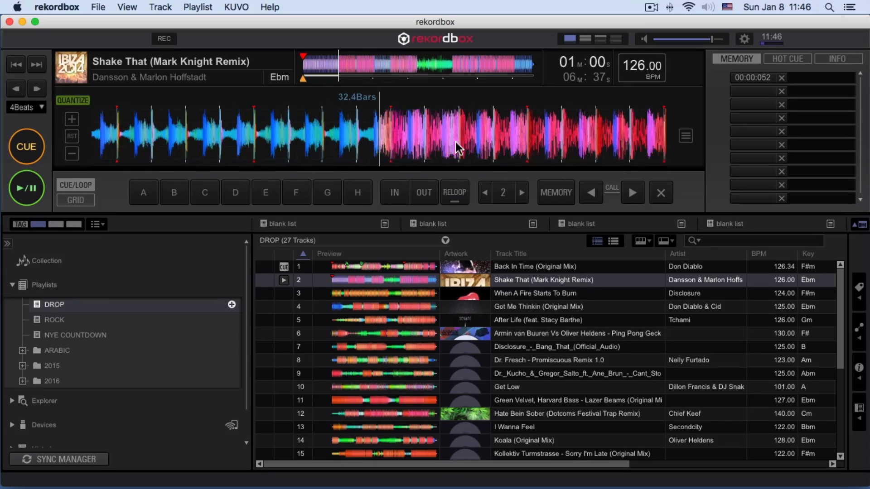
click(25, 188)
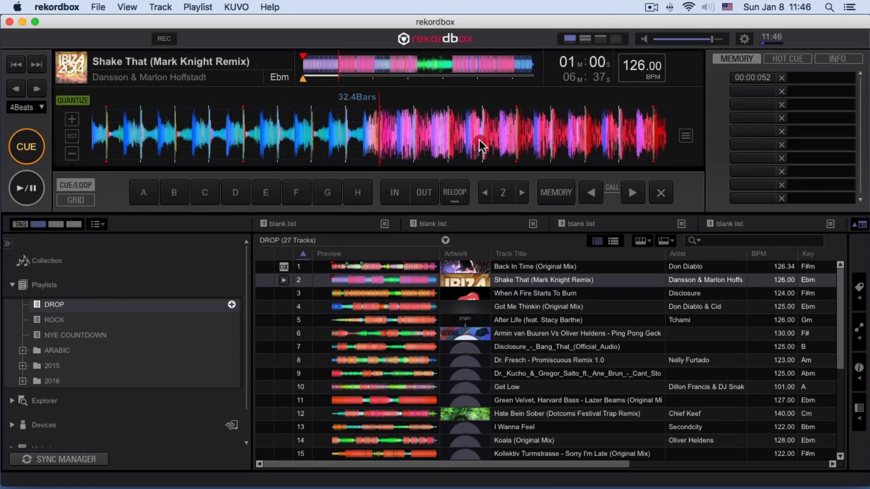
click(480, 143)
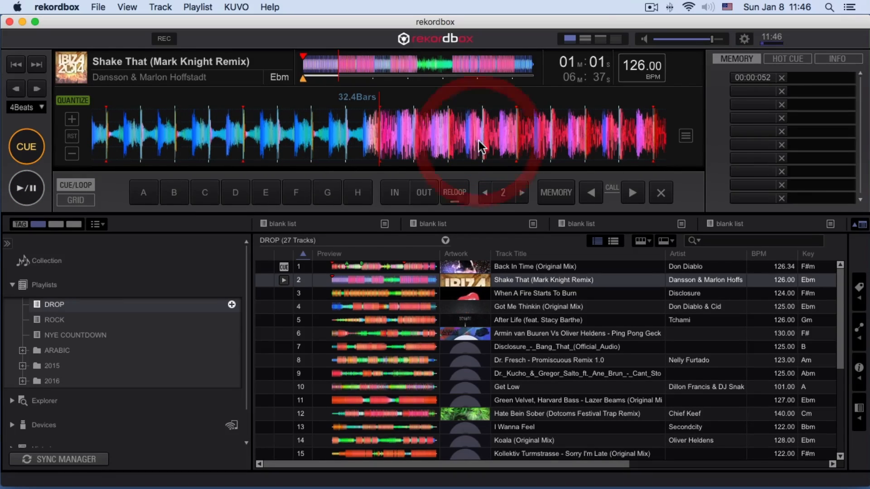
click(26, 189)
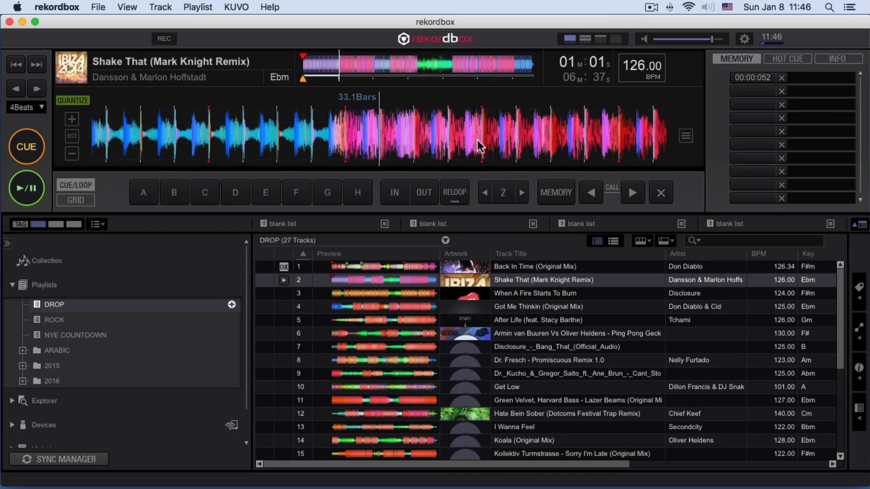
click(25, 188)
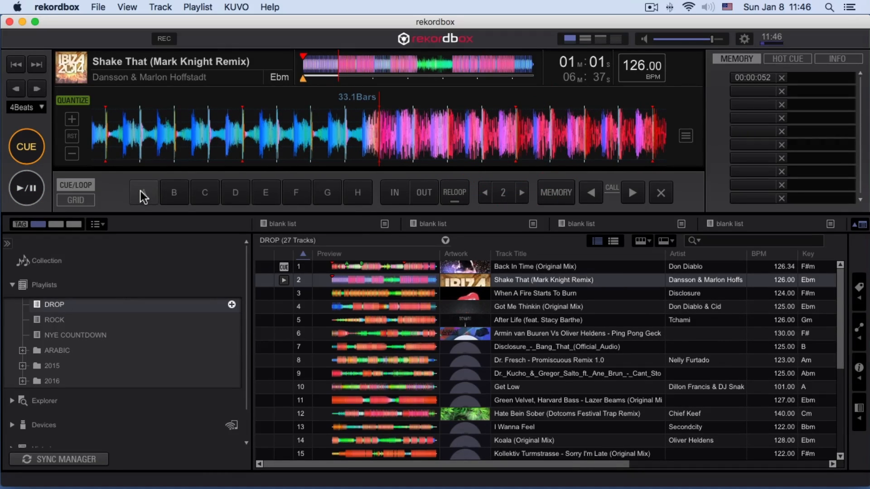
click(143, 192)
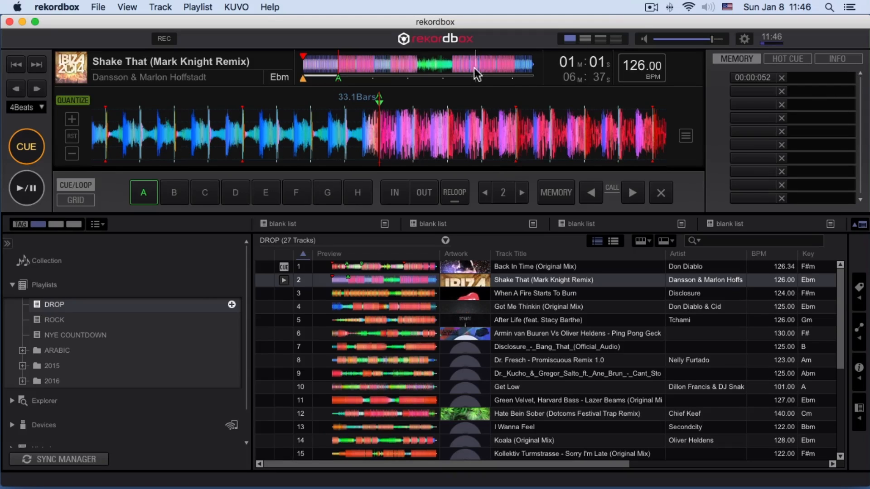
Step: Close an 8-beat loop at 04:17:192 and store it
click(455, 66)
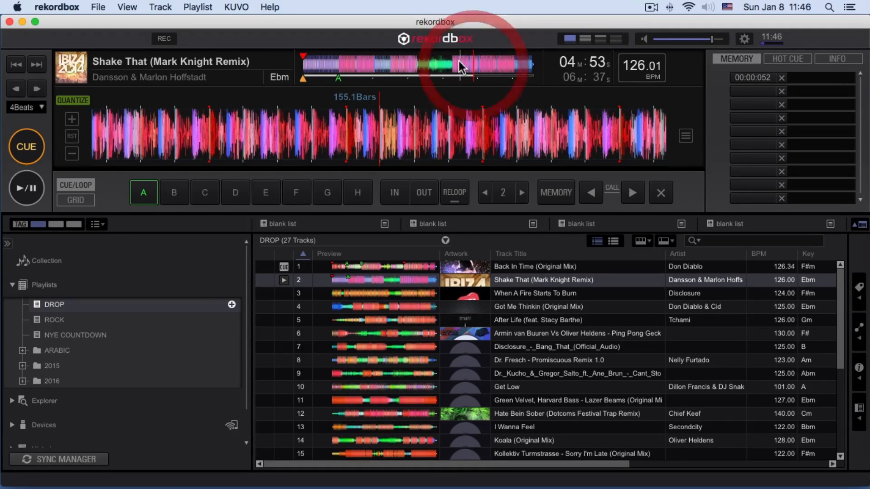
click(26, 188)
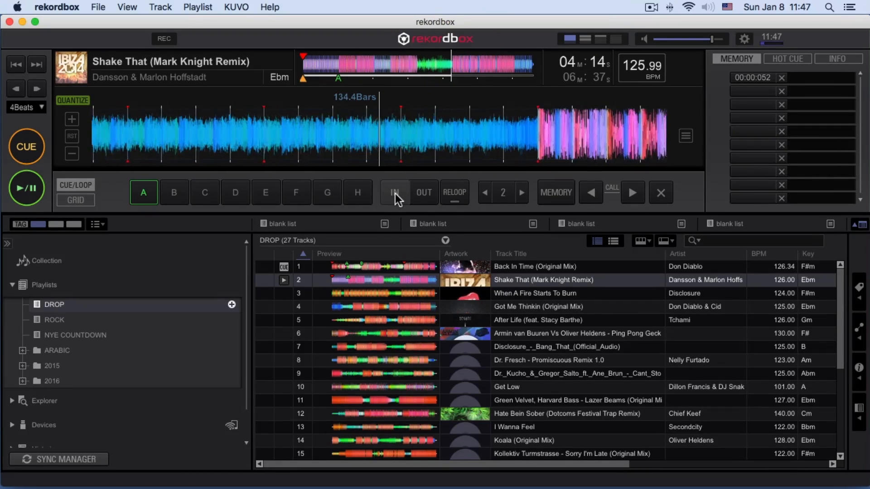
mouse_move(394, 192)
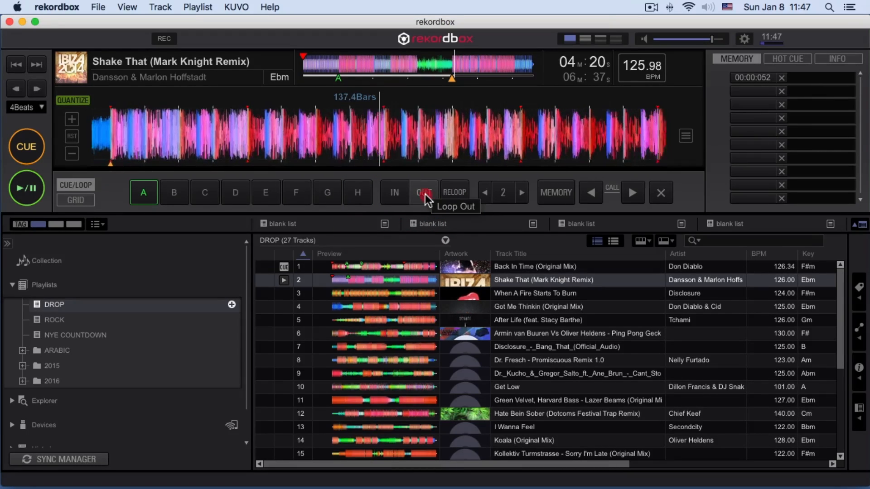
click(424, 192)
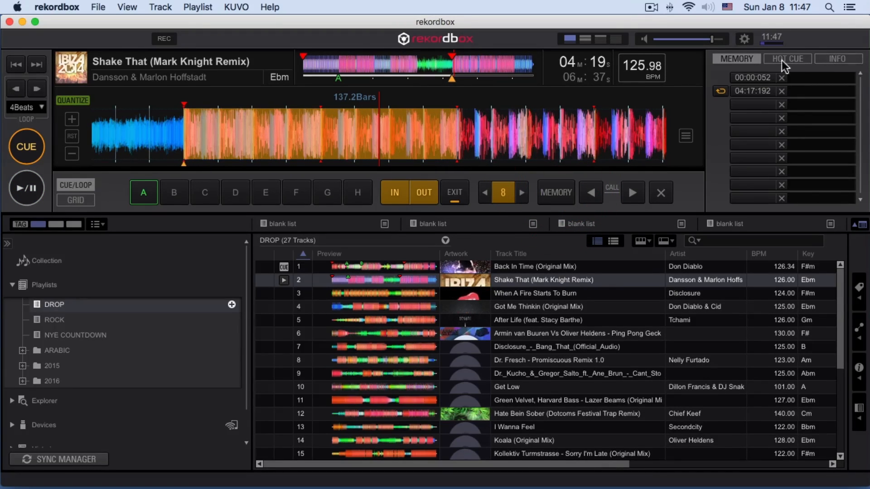
mouse_move(568, 301)
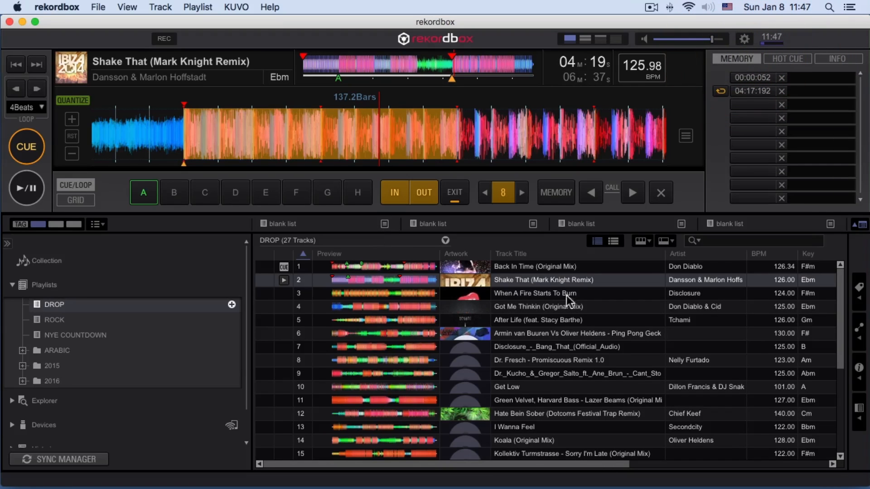
Step: Select When A Fire Starts To Burn by Disclosure in the DROP playlist
click(534, 293)
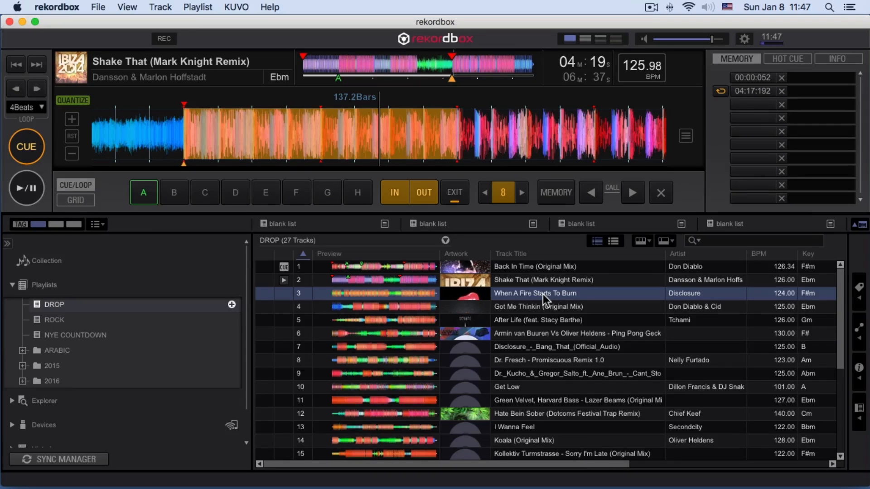
mouse_move(215, 332)
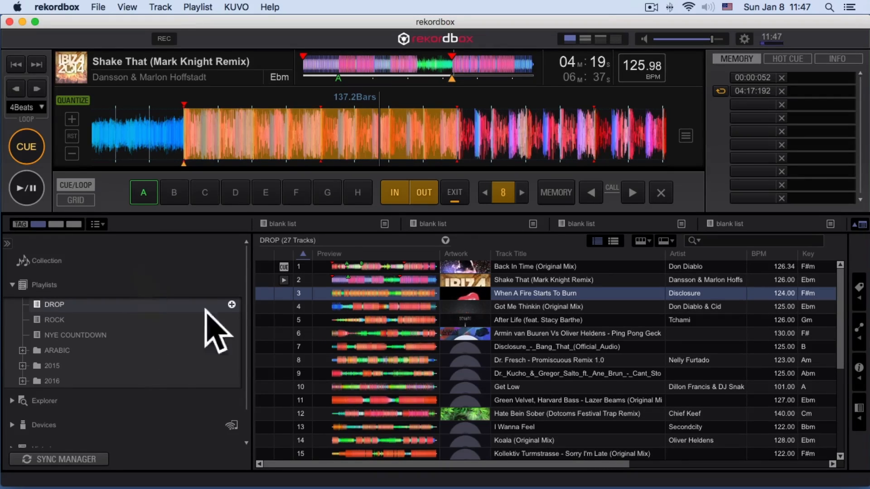
mouse_move(532, 344)
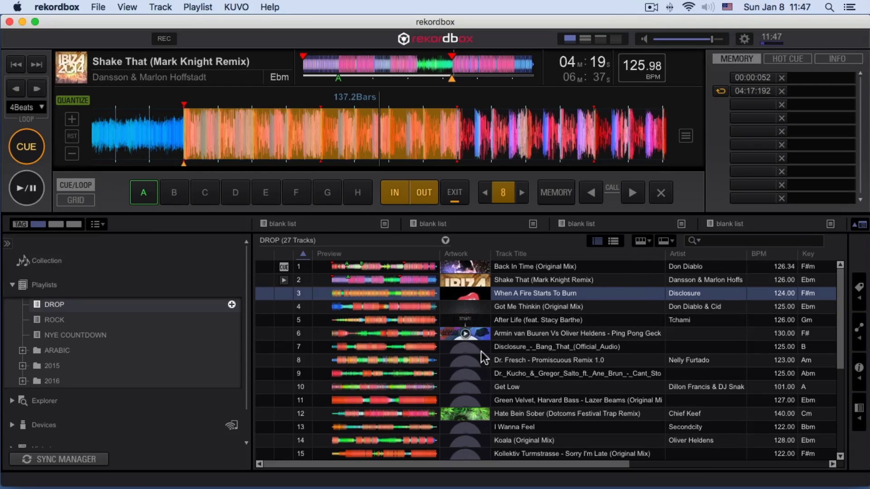
mouse_move(341, 320)
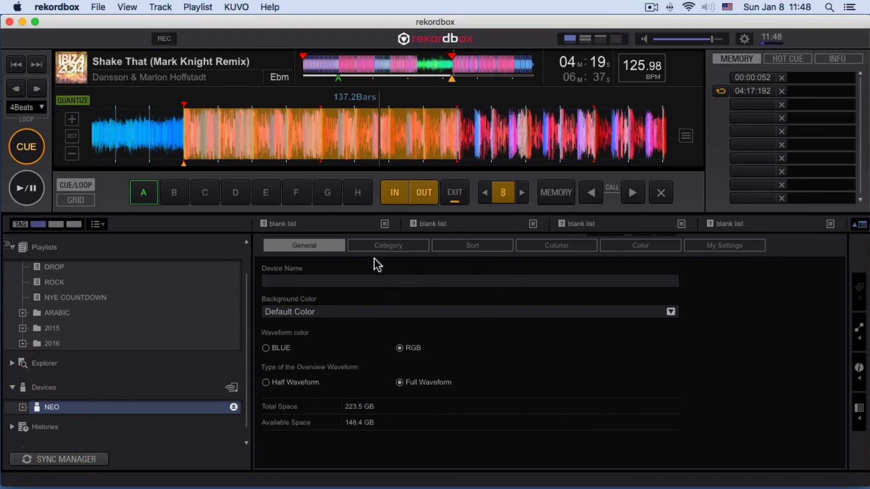
click(472, 245)
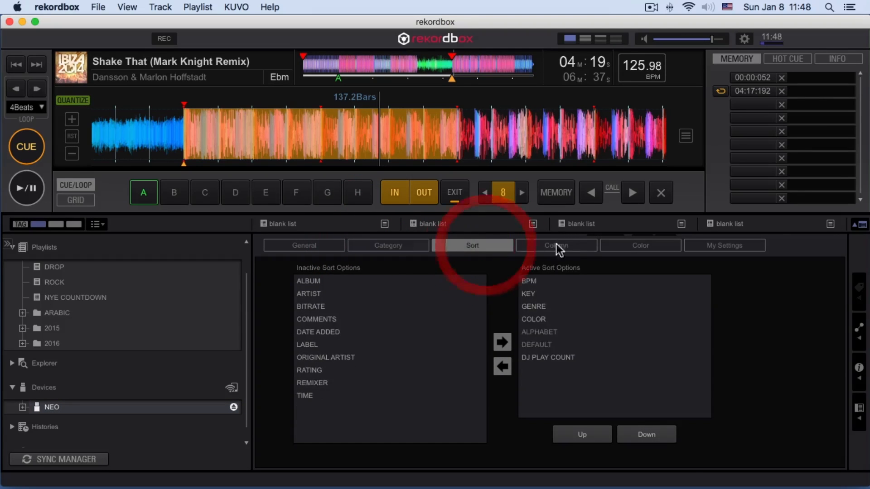
click(556, 245)
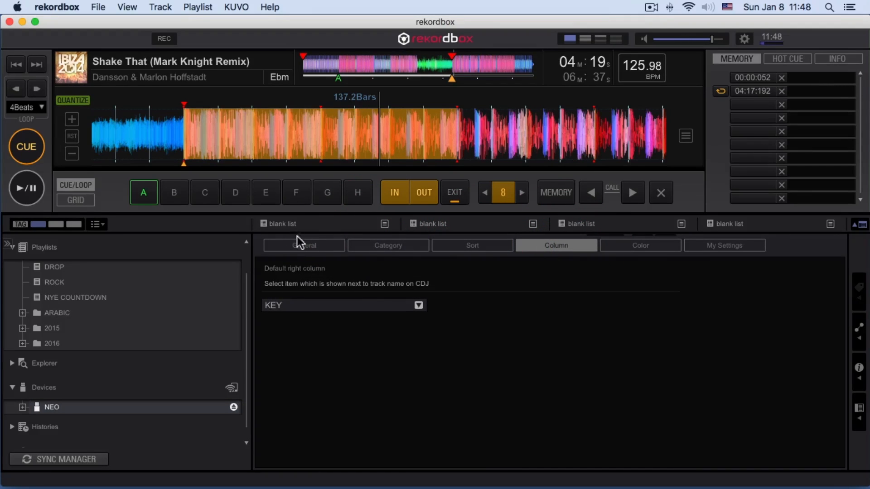
click(304, 245)
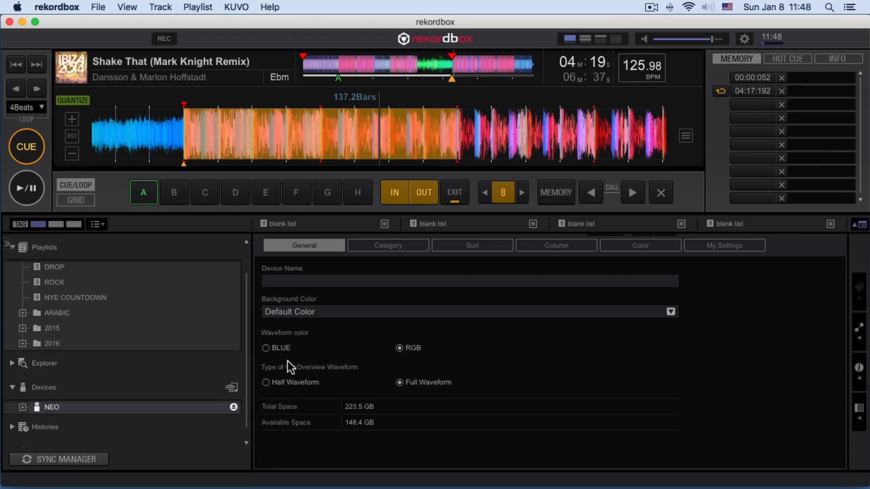
click(469, 312)
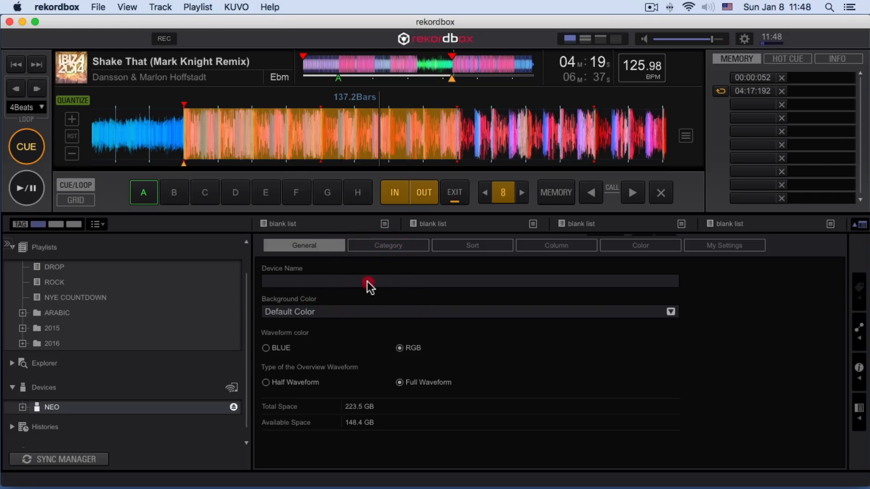
click(388, 245)
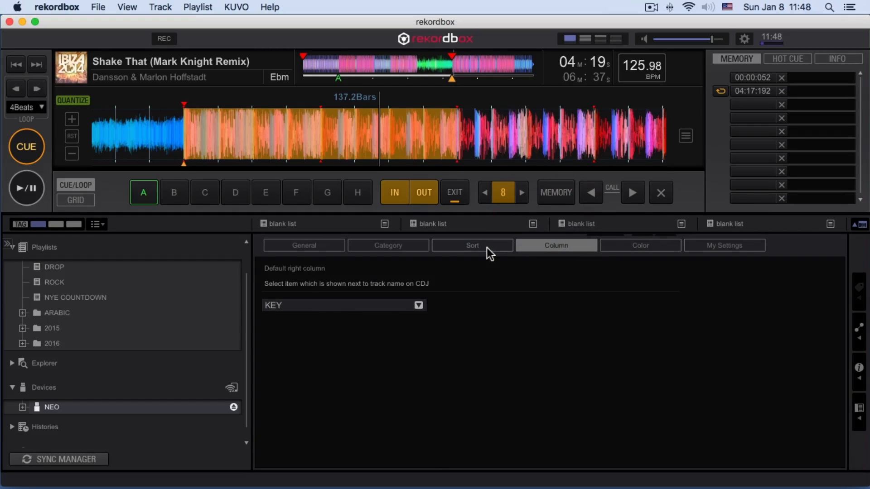
click(639, 245)
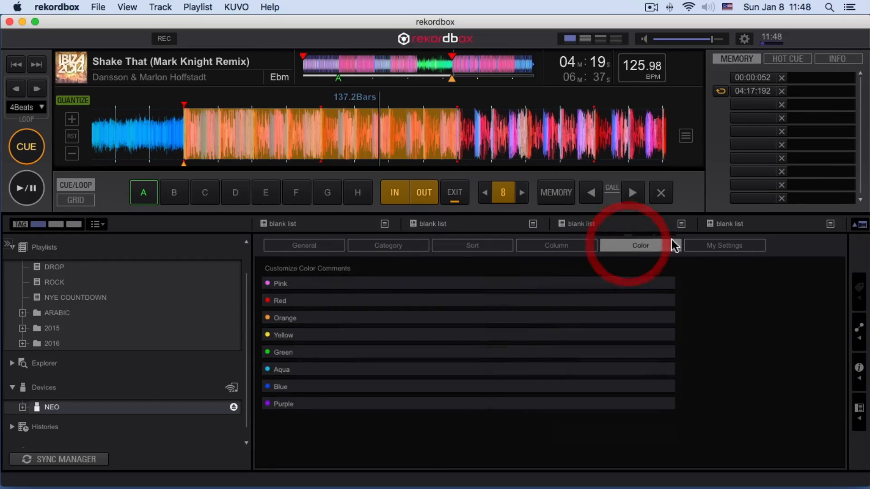
click(724, 245)
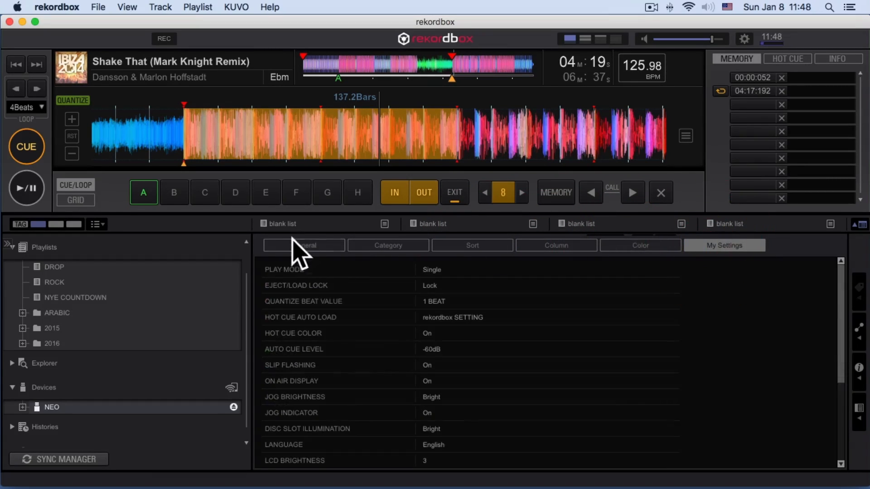
click(304, 245)
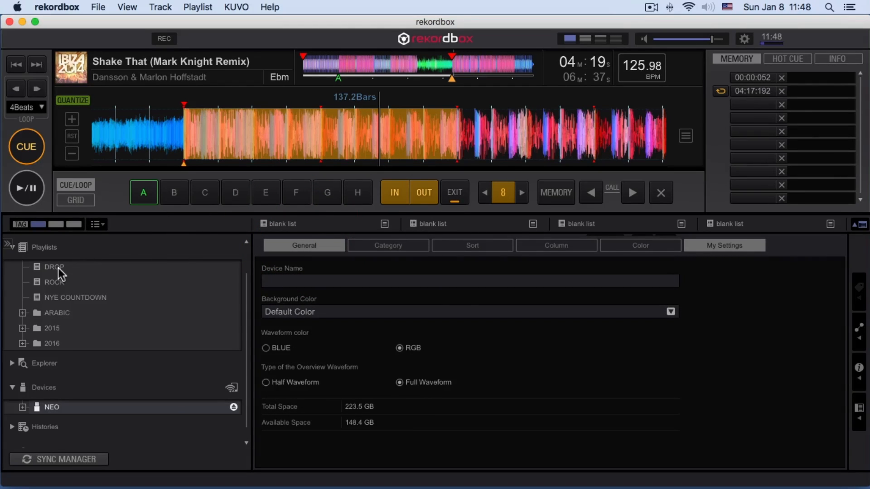
click(54, 267)
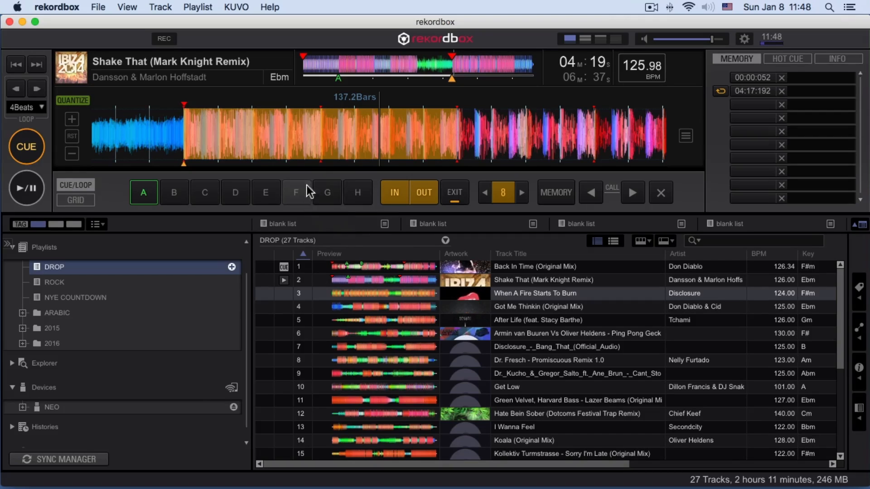
mouse_move(35, 355)
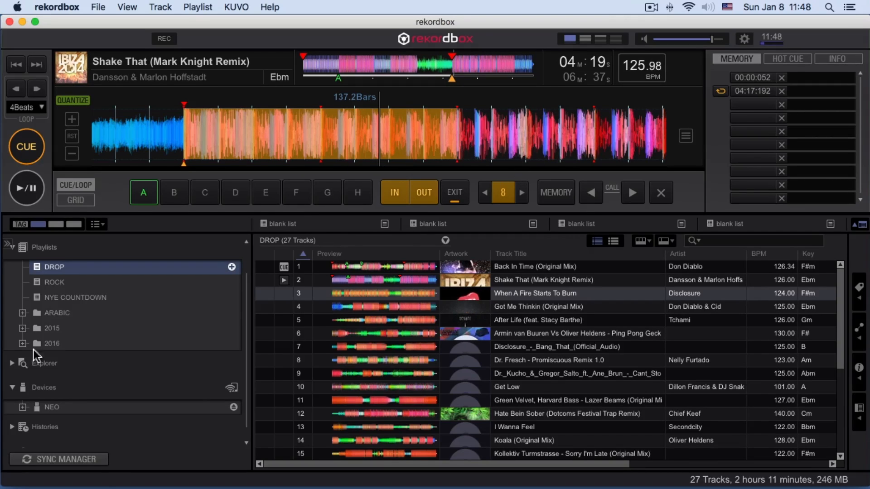
mouse_move(72, 462)
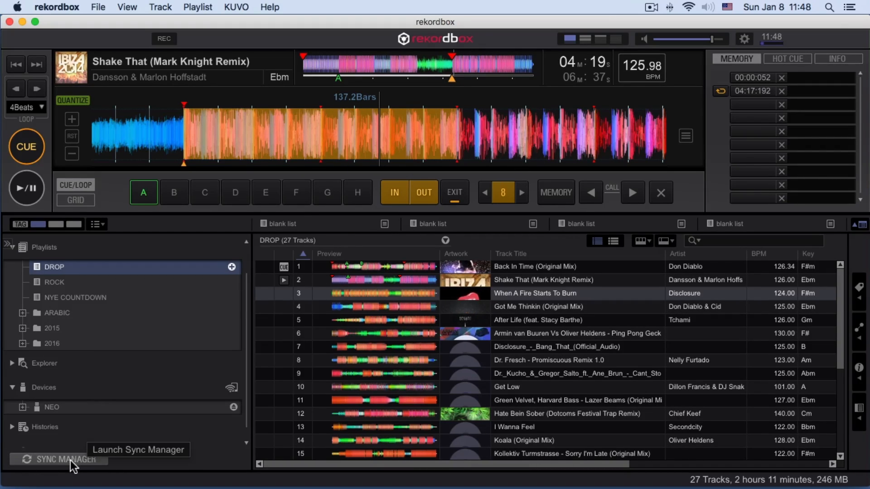
Step: In Sync Manager, enable playlist sync and send DROP and ROCK to NEO
click(62, 459)
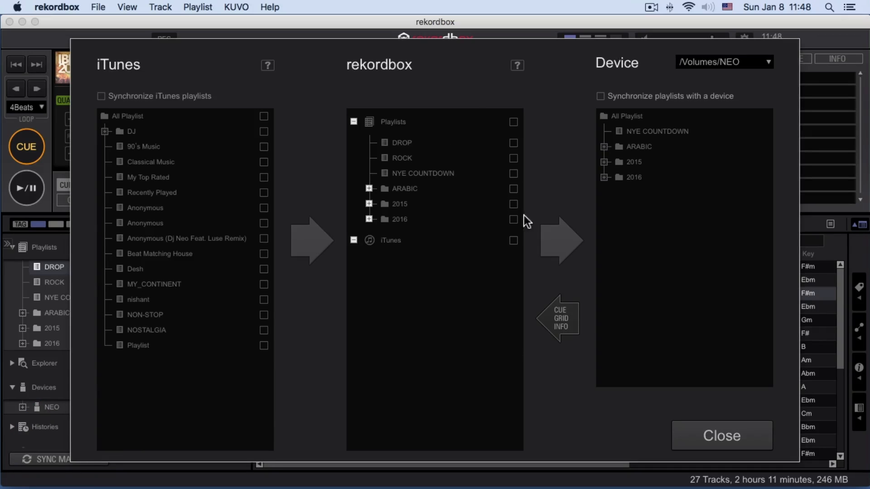
mouse_move(624, 18)
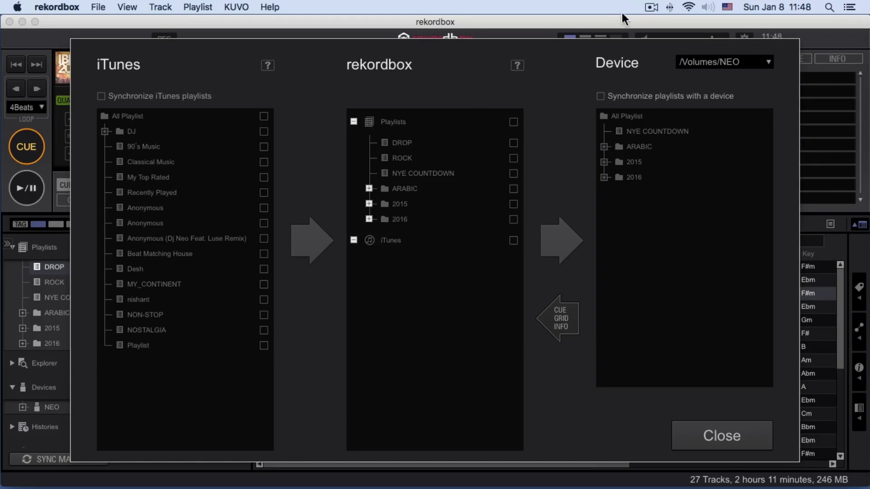
mouse_move(738, 67)
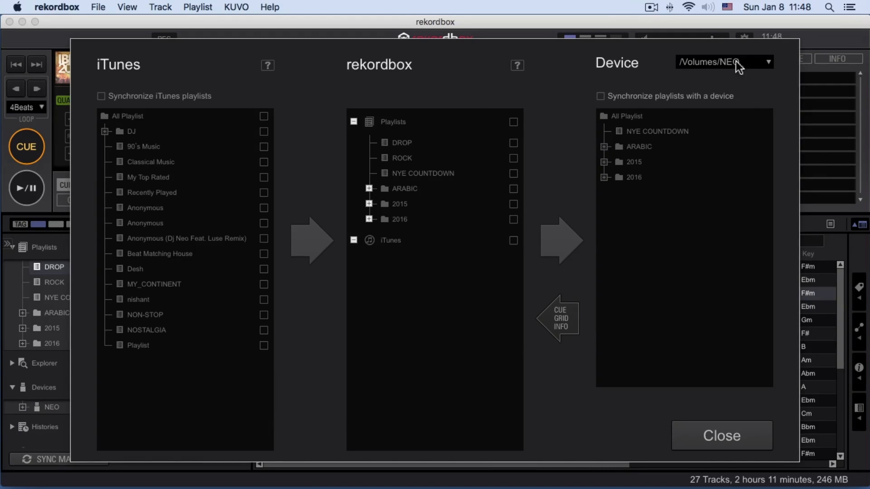
mouse_move(709, 72)
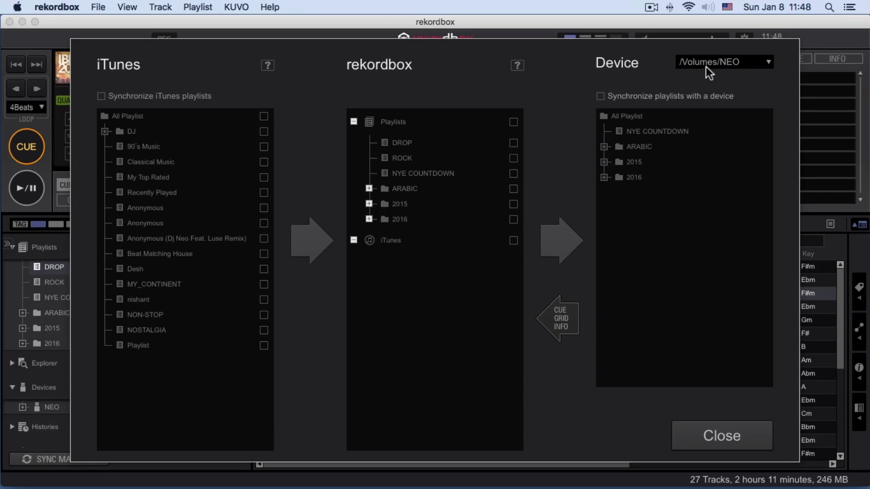
mouse_move(602, 105)
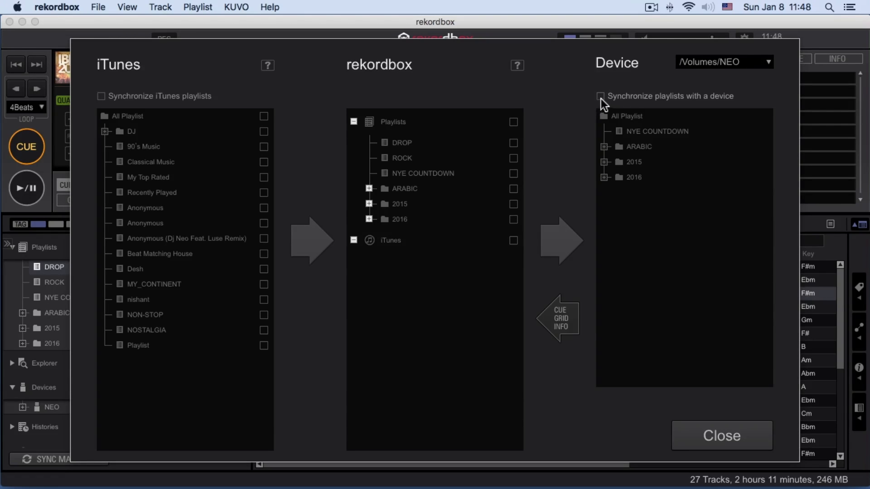
click(600, 96)
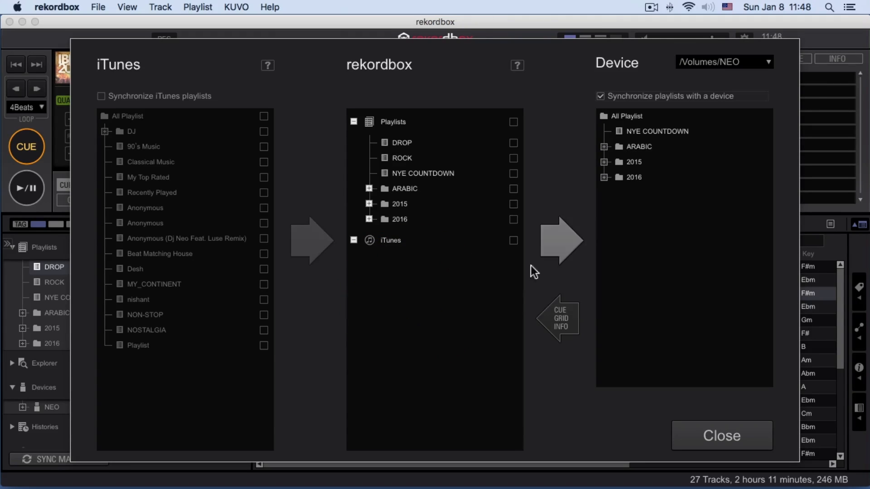
mouse_move(478, 145)
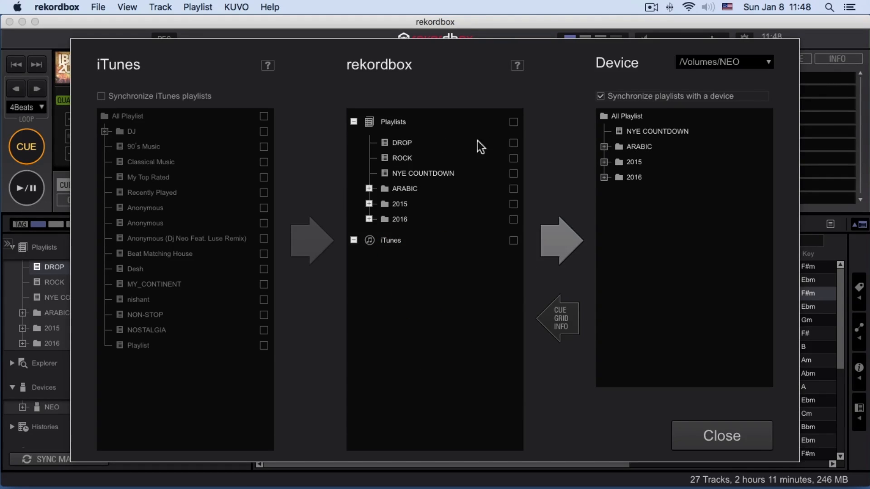
mouse_move(660, 171)
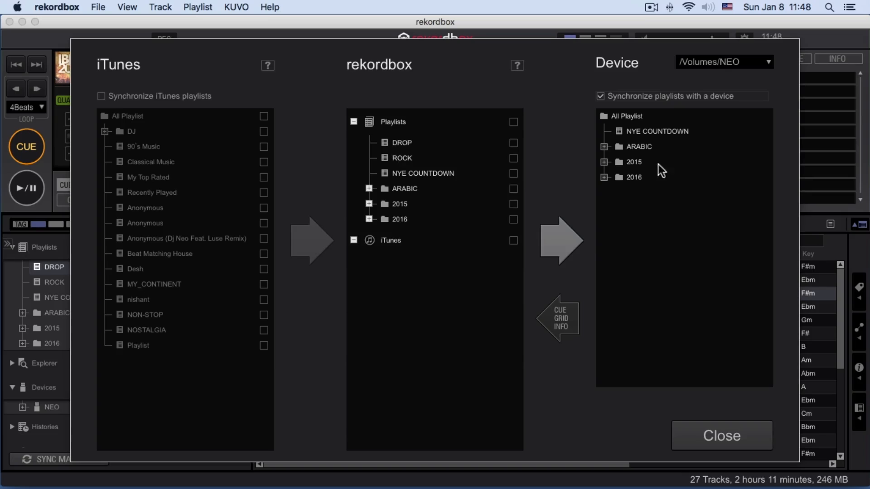
mouse_move(655, 171)
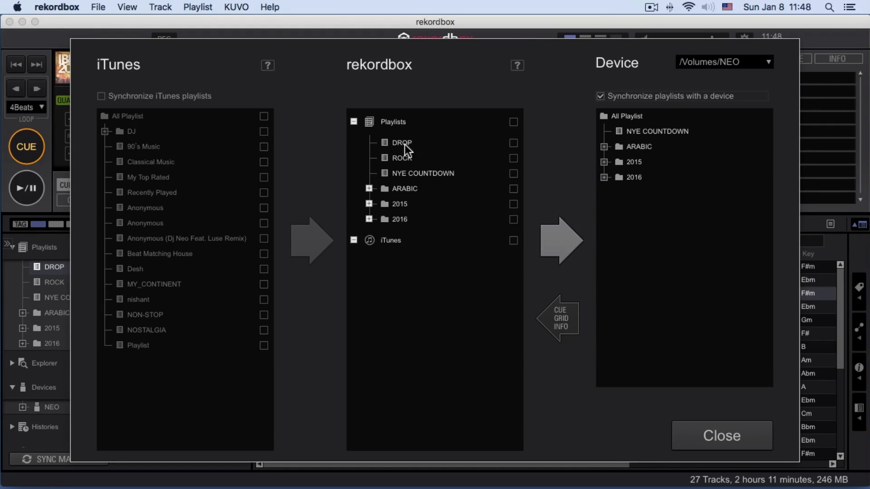
click(512, 121)
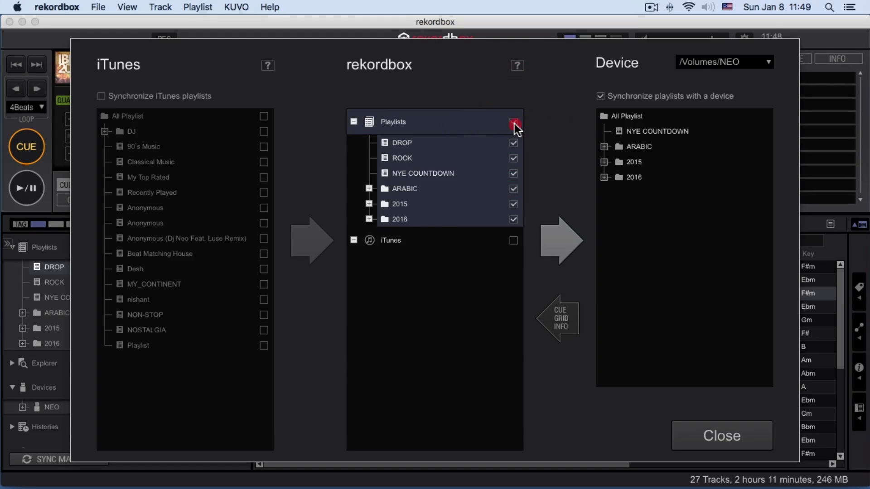
click(513, 121)
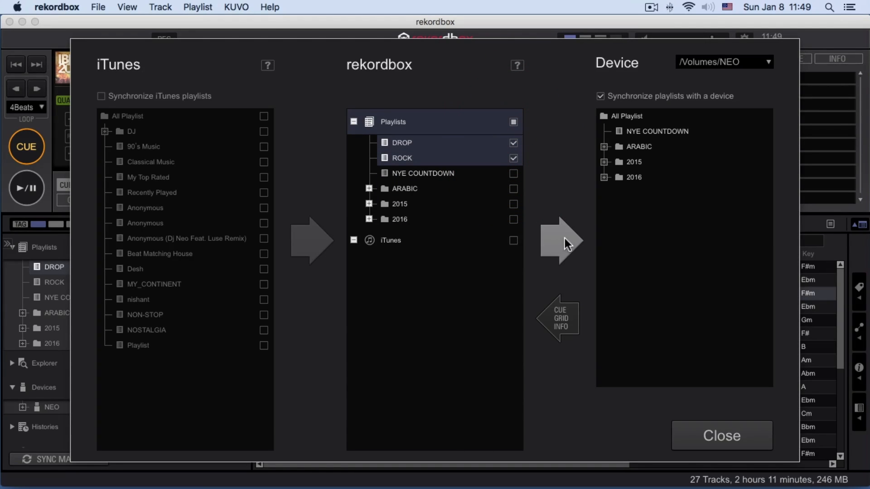
mouse_move(564, 241)
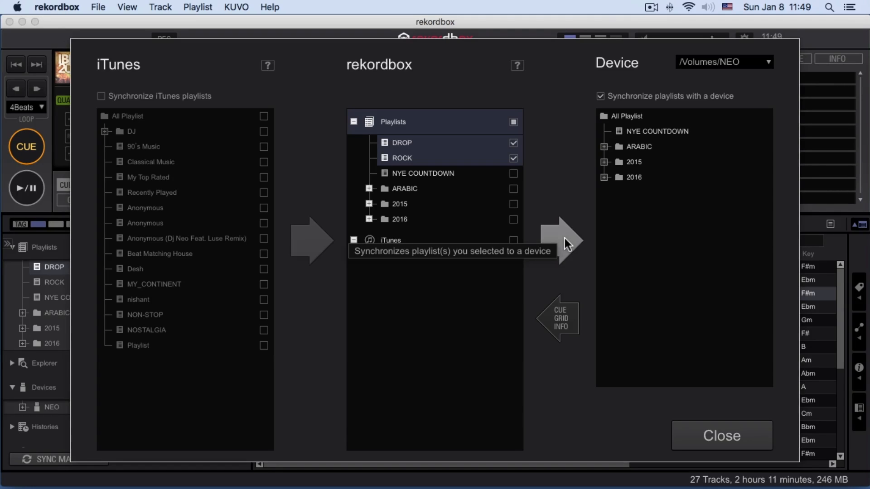
click(564, 240)
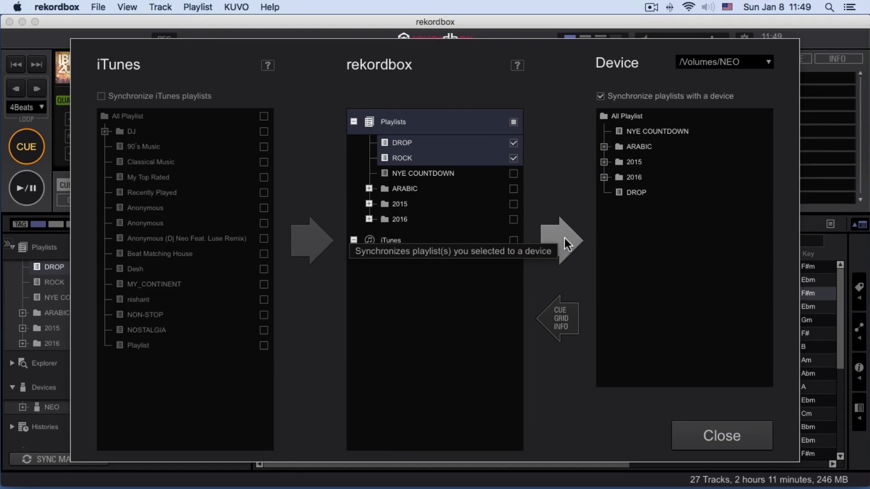
mouse_move(540, 271)
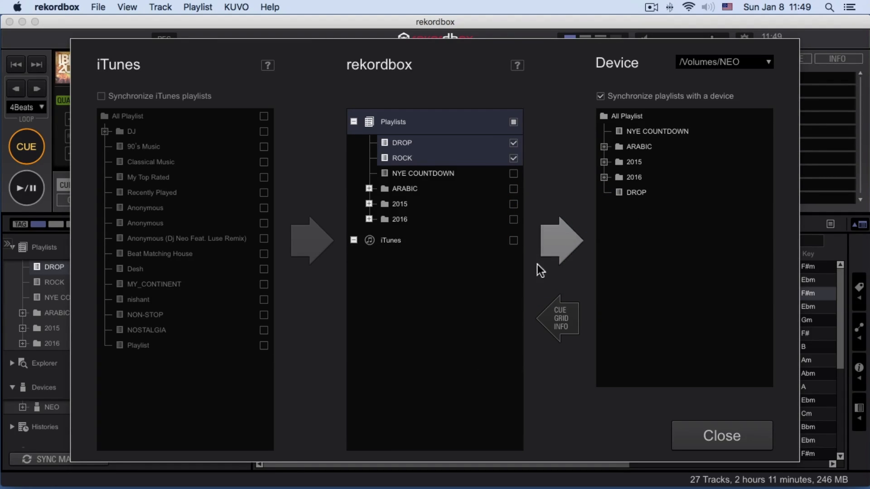
mouse_move(356, 437)
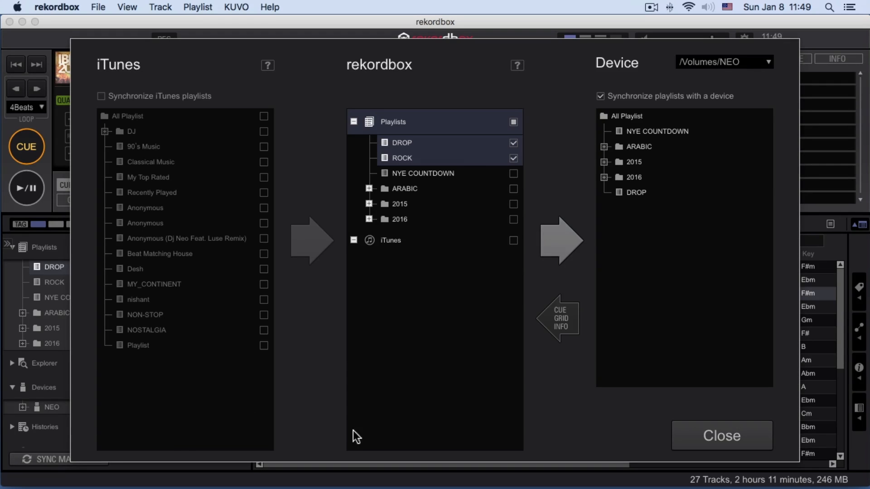
mouse_move(432, 457)
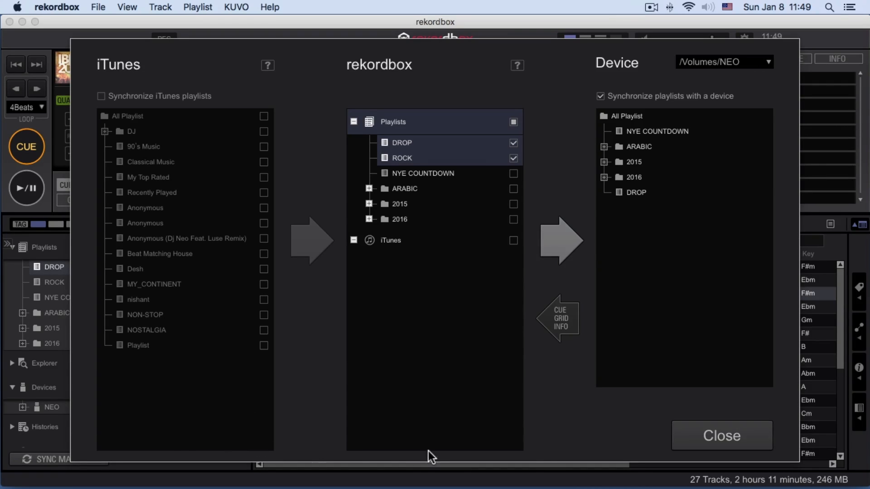
mouse_move(536, 224)
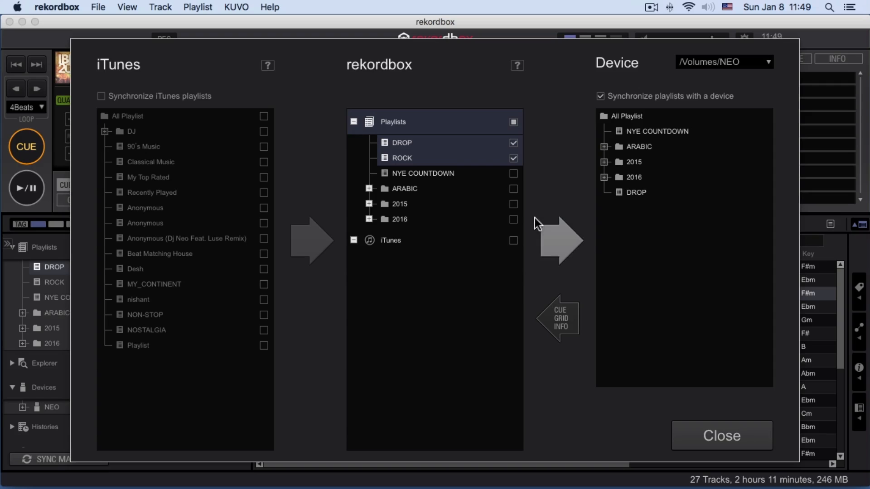
mouse_move(586, 358)
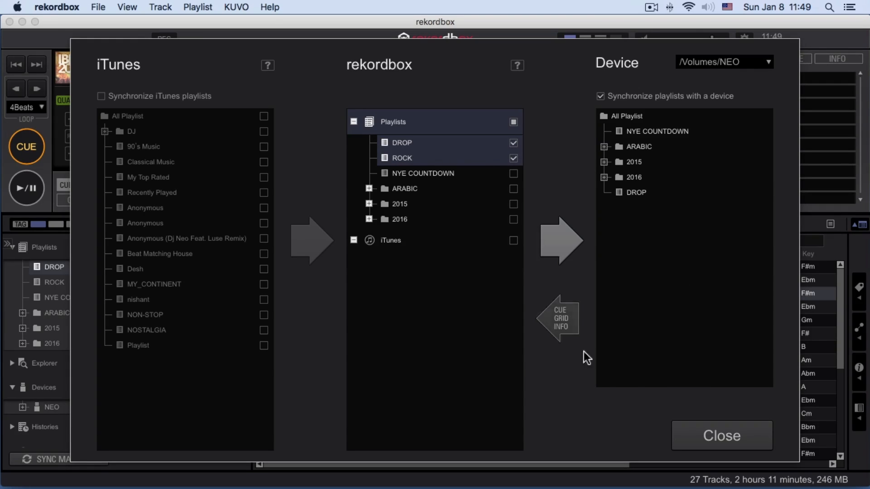
click(720, 435)
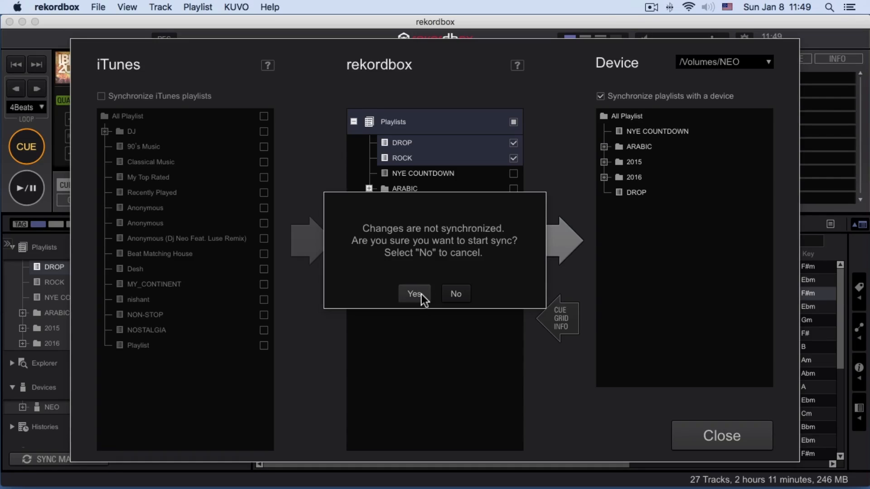
Step: Confirm the sync to NEO and dismiss the notice about unexported files
click(414, 293)
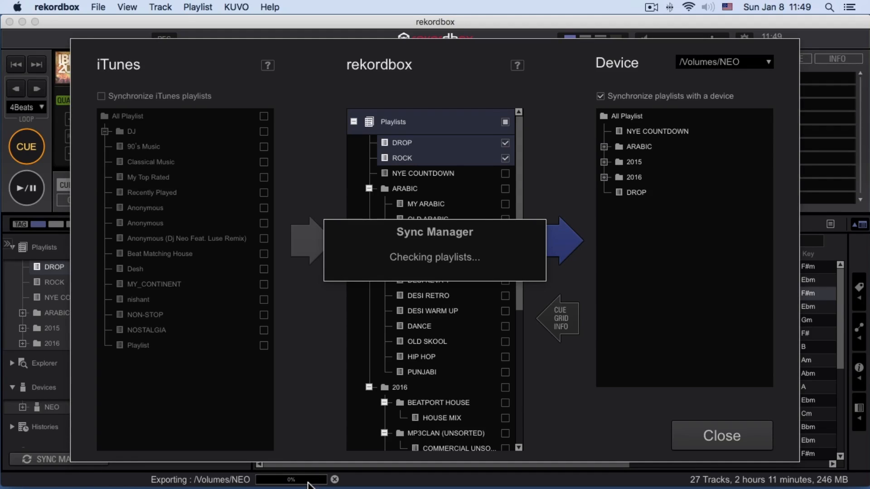
click(721, 435)
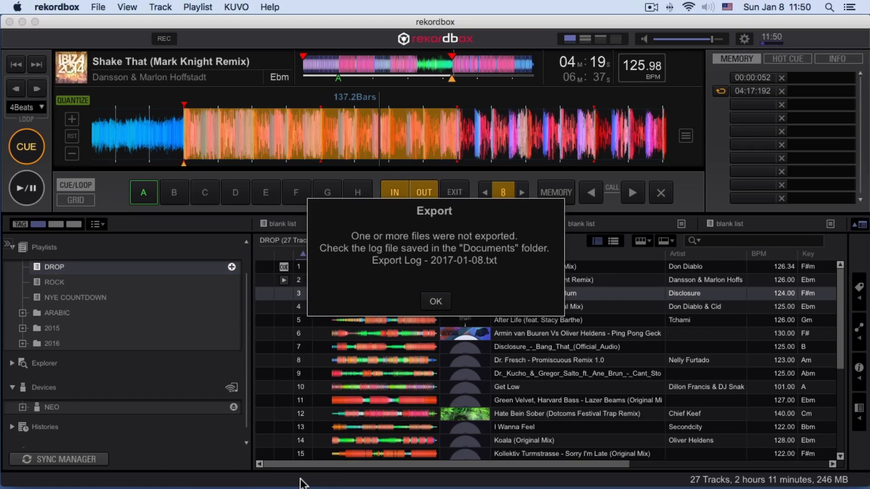
click(435, 301)
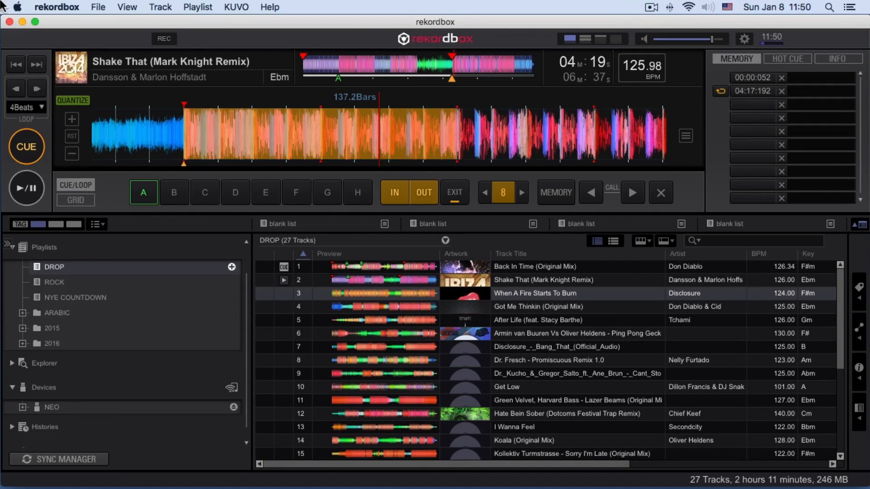
click(56, 8)
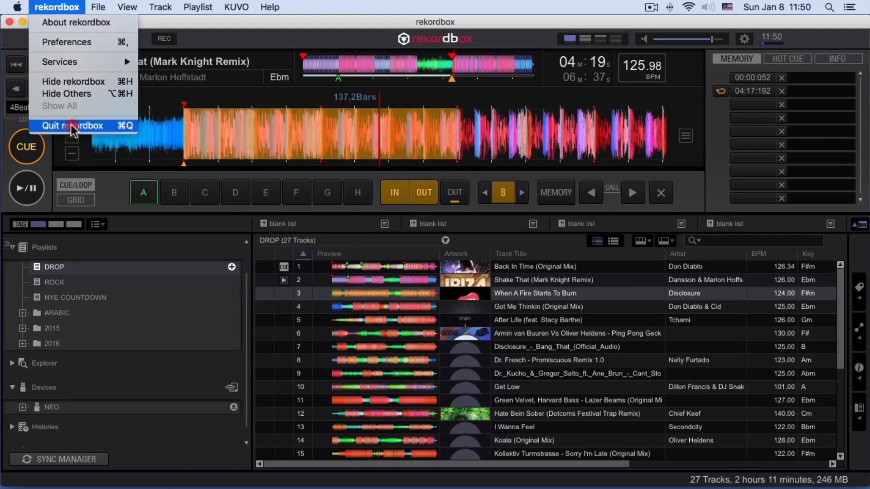